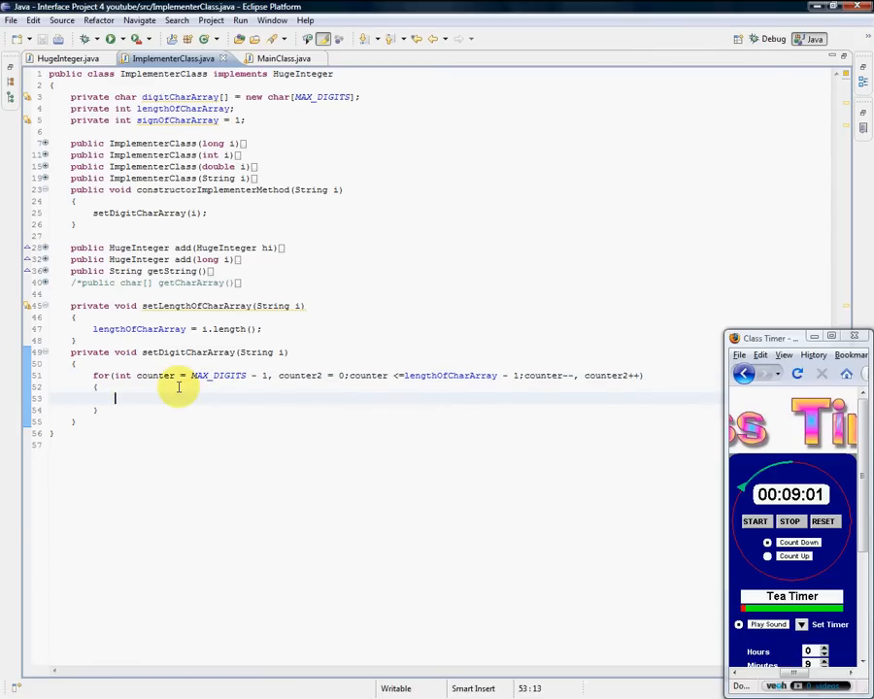
pyautogui.moveTo(183, 404)
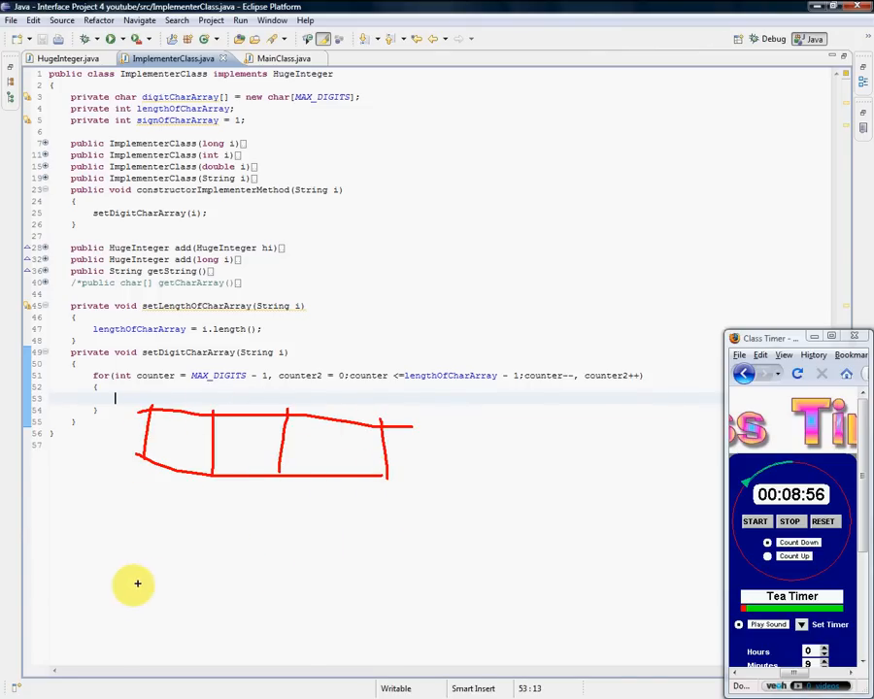
pyautogui.moveTo(97, 617)
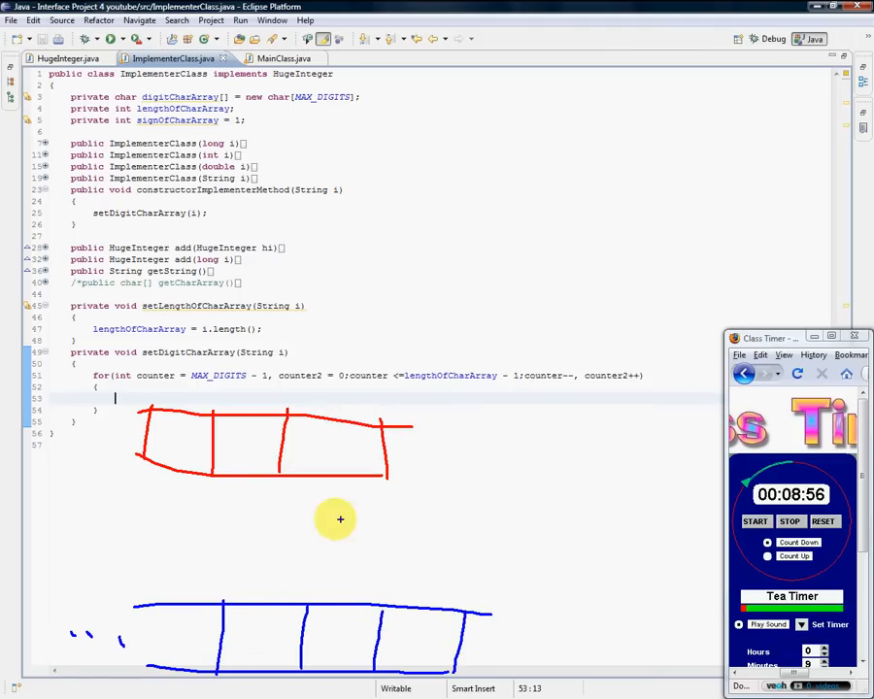
pyautogui.moveTo(341, 493)
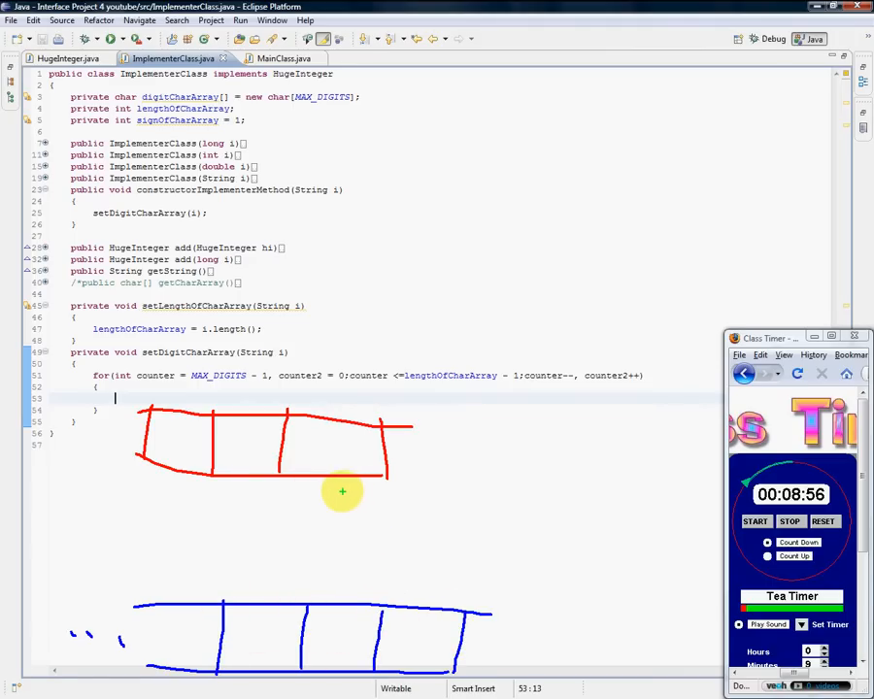
# Sketch an array beneath the code and mark counter and counter2 in the for statement.
pyautogui.moveTo(341, 493); pyautogui.dragTo(412, 587)
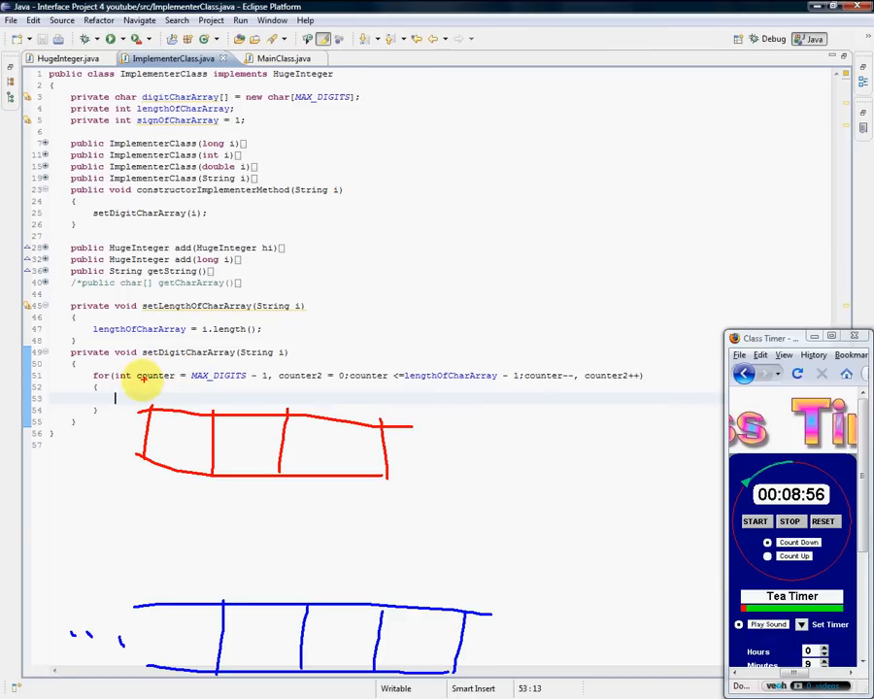
pyautogui.moveTo(214, 386)
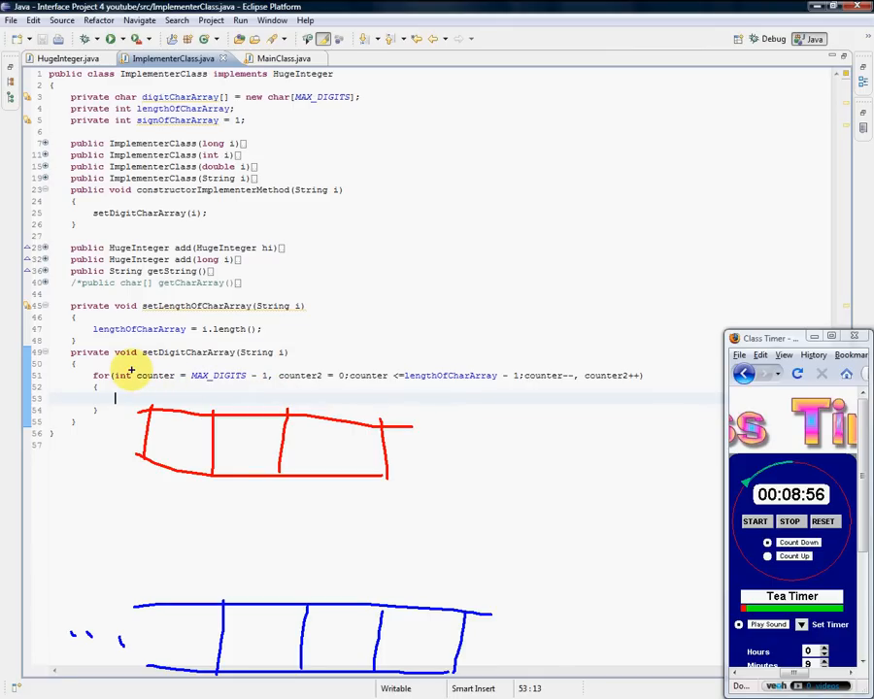
pyautogui.doubleClick(156, 376)
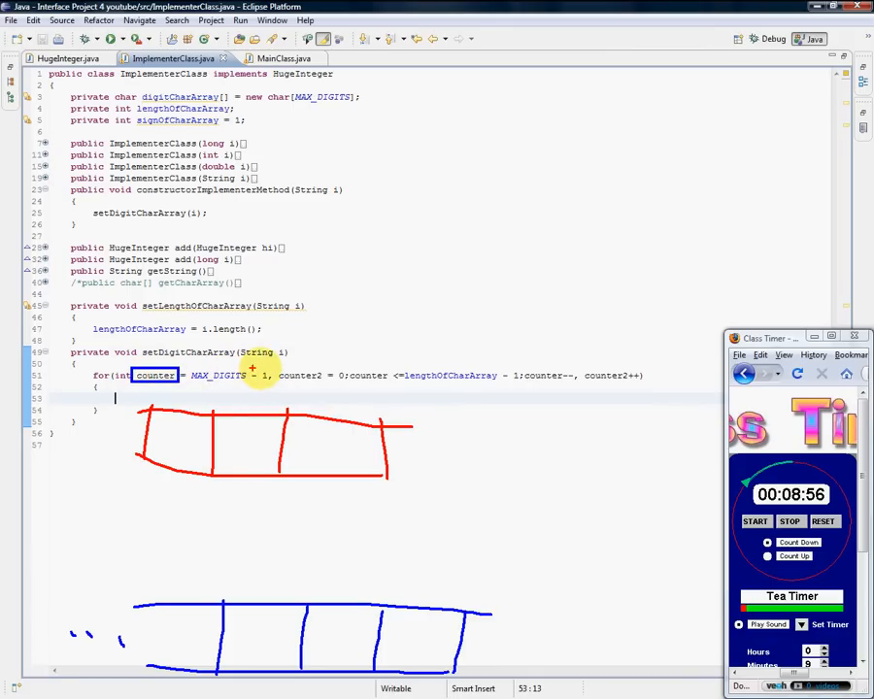
pyautogui.doubleClick(299, 377)
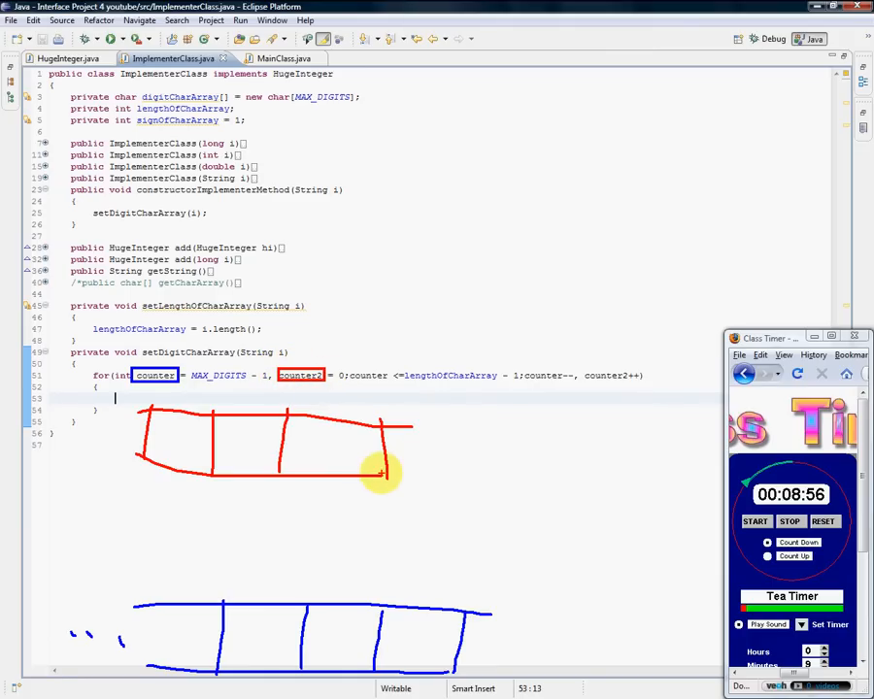
pyautogui.moveTo(185, 377)
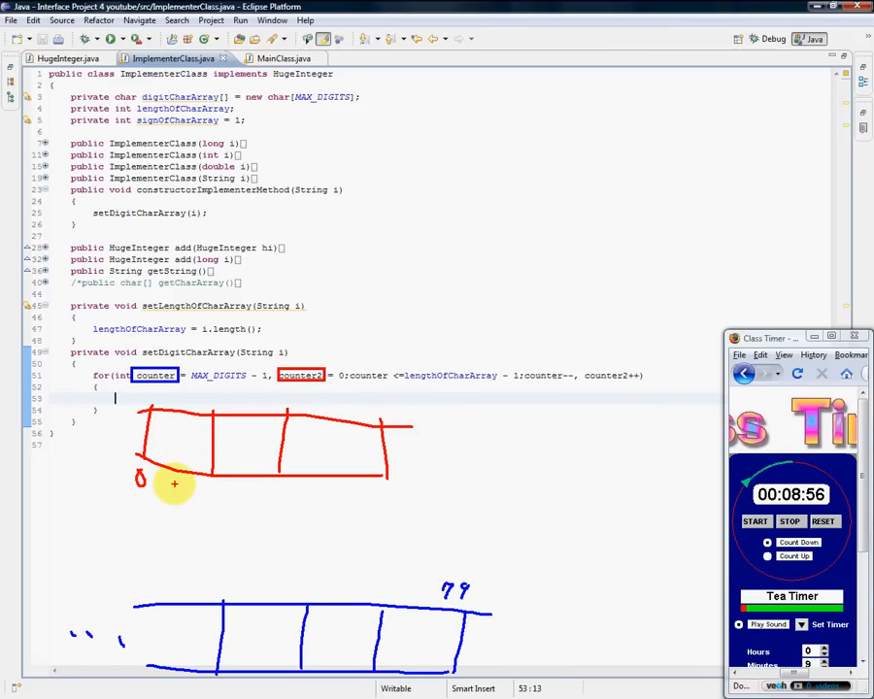
# Draw a green arrow leading from the first sketched array into the second.
pyautogui.moveTo(175, 486); pyautogui.dragTo(408, 534)
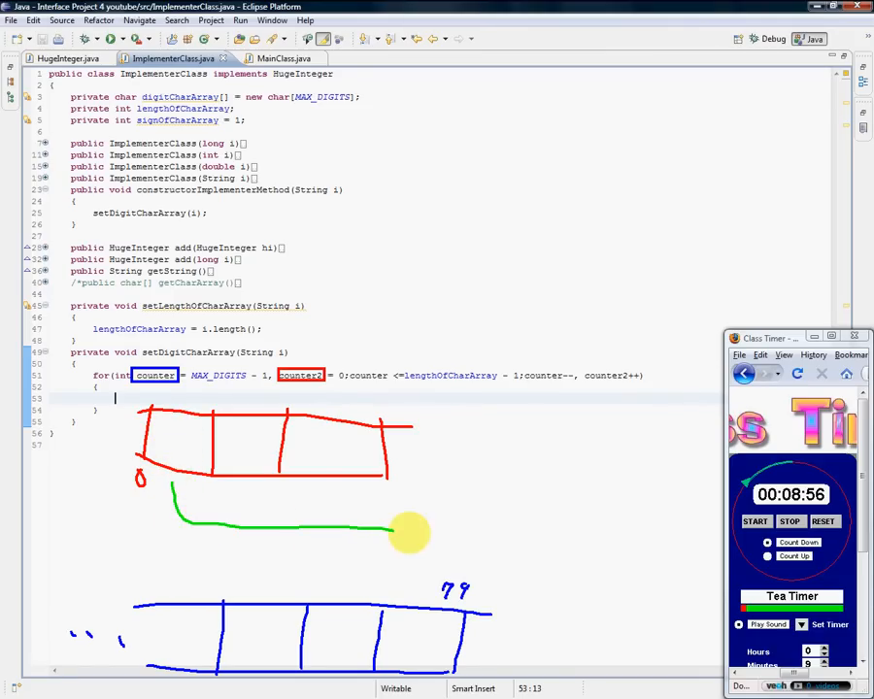
pyautogui.moveTo(407, 532); pyautogui.dragTo(420, 592)
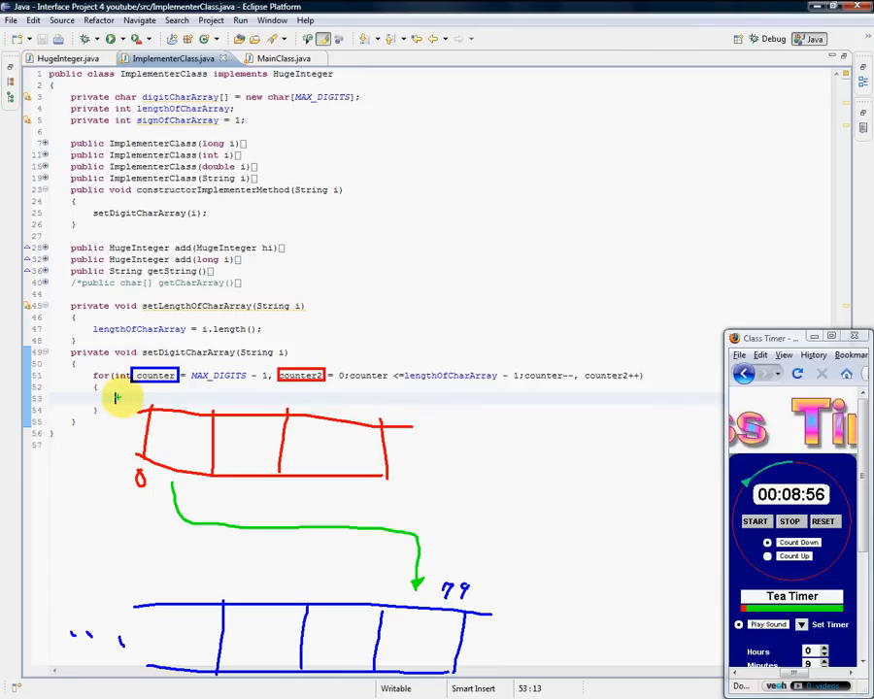
pyautogui.moveTo(187, 434)
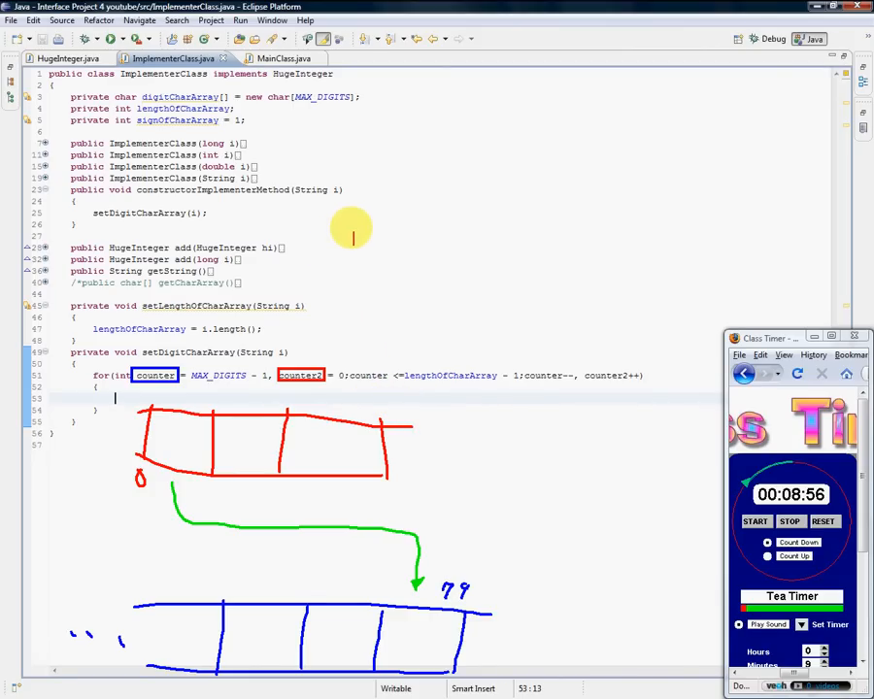
# Annotate the planned loop body digitcharArray[counter]=StringCharArray[counter2] over the code.
pyautogui.write('digit')
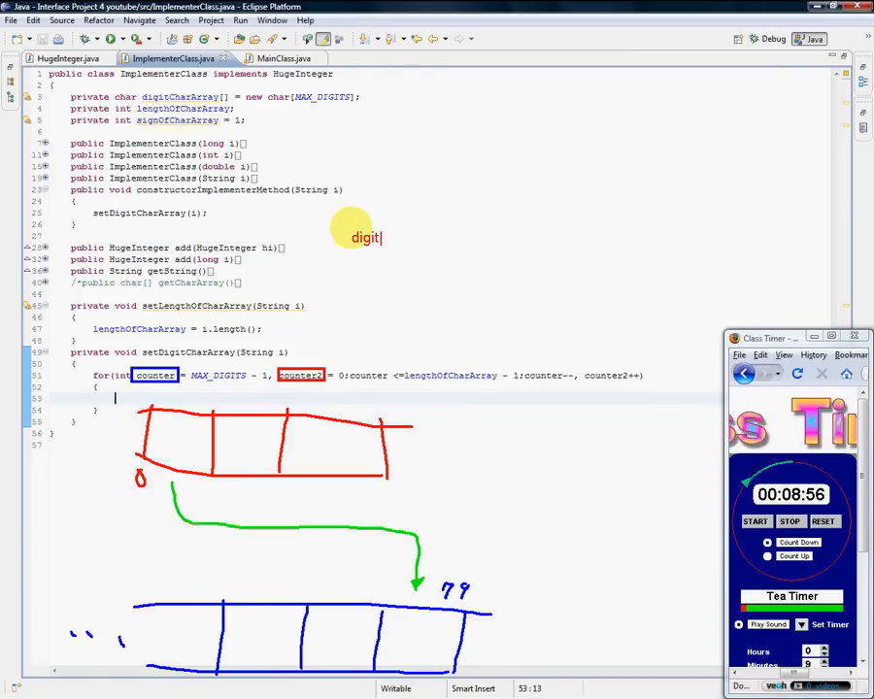
pyautogui.write('ch')
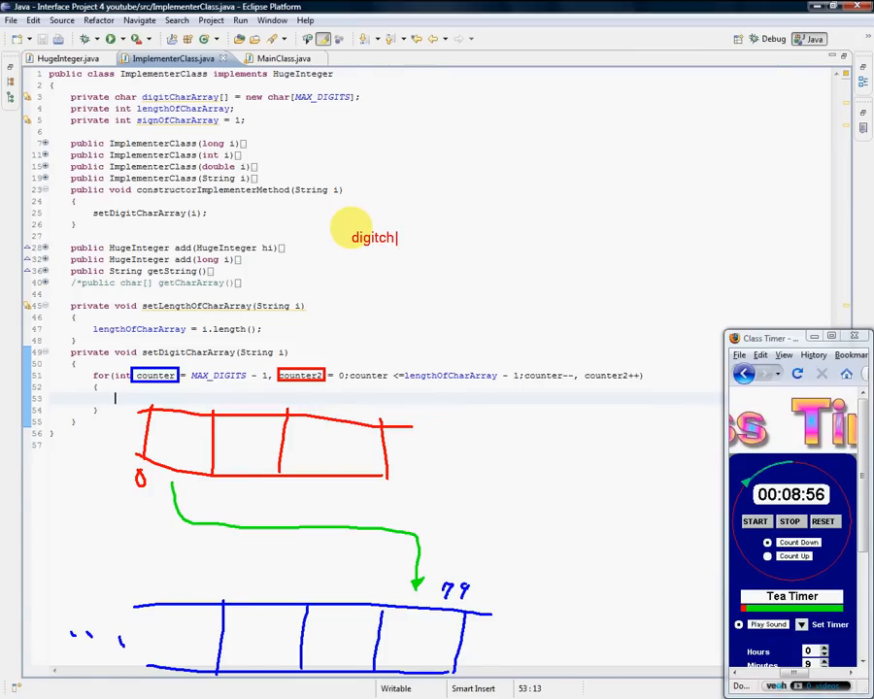
pyautogui.write('harArray')
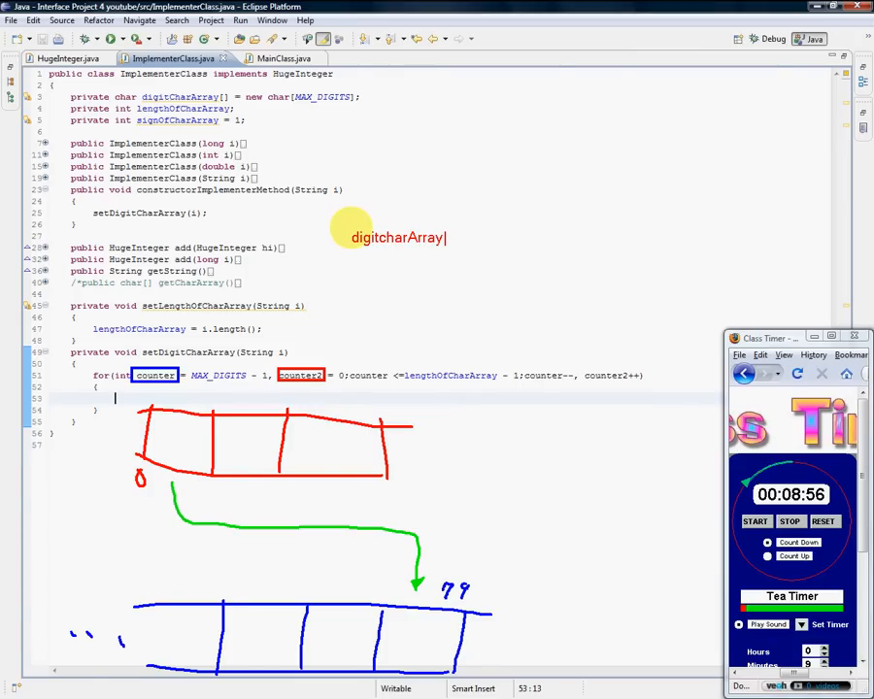
pyautogui.write('[c')
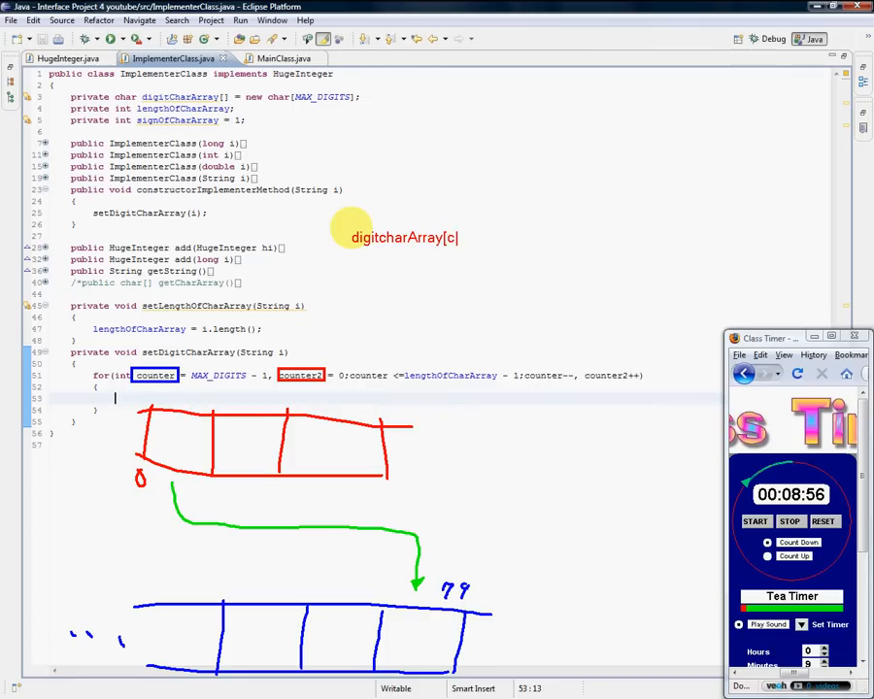
pyautogui.write('ounter')
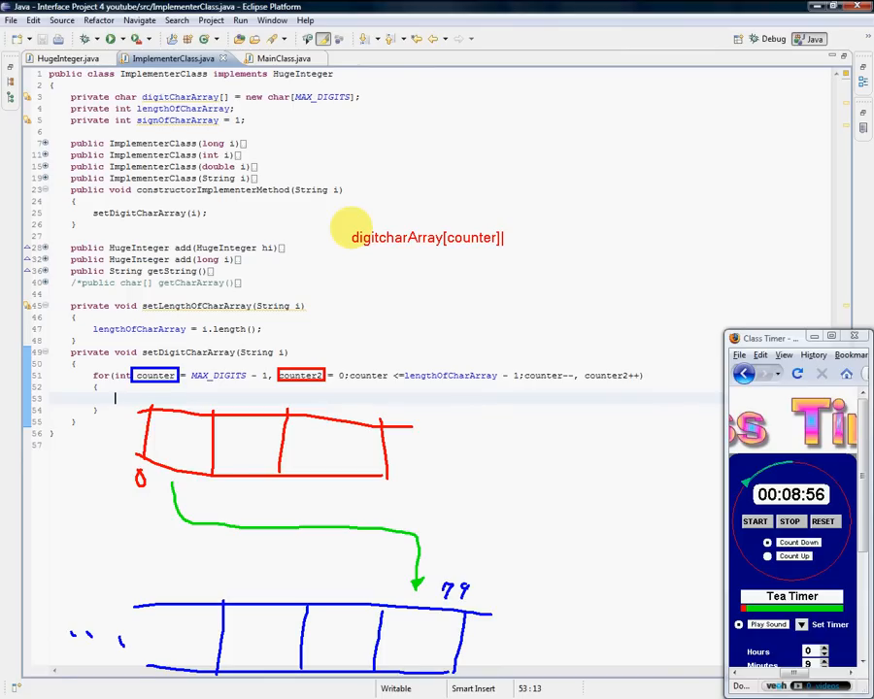
pyautogui.write('=')
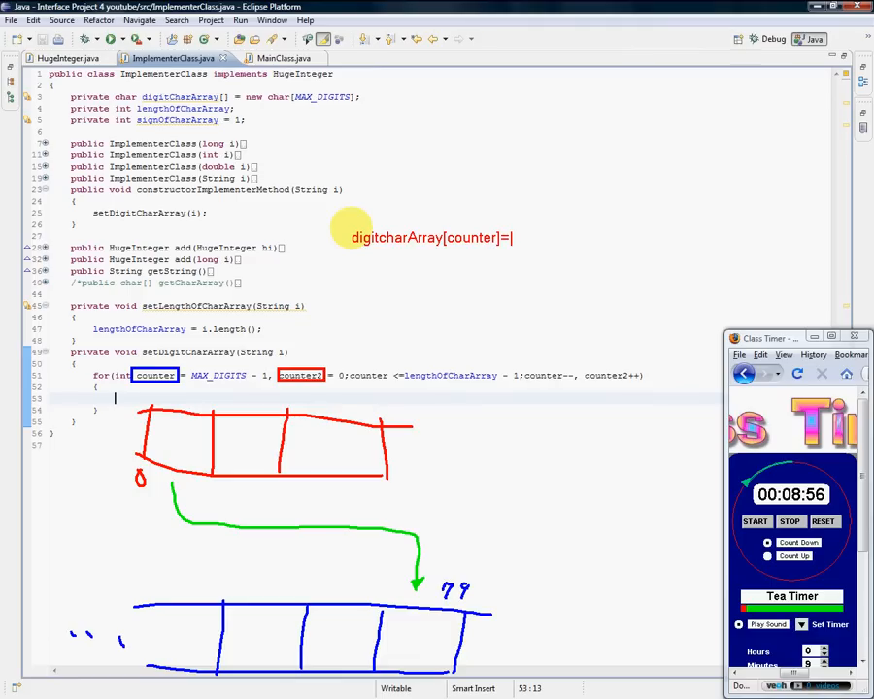
pyautogui.write('S')
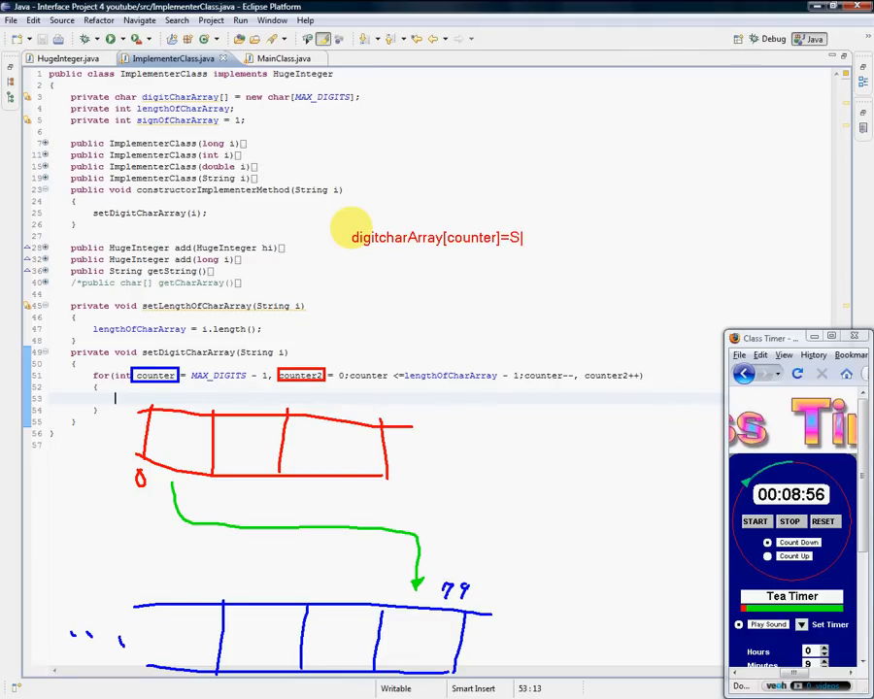
pyautogui.write('tringCharArray')
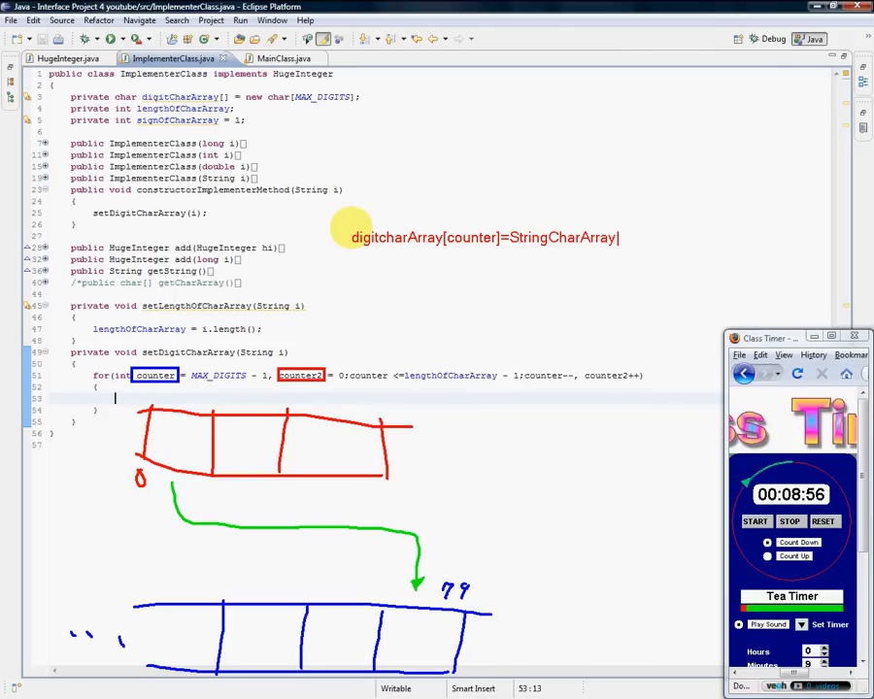
pyautogui.write('[')
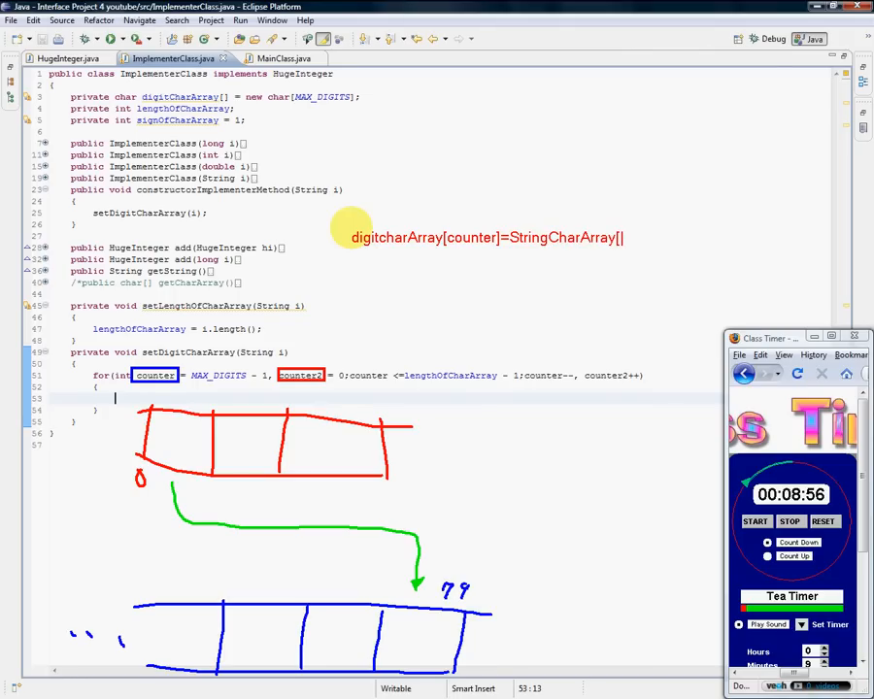
pyautogui.write('counter2')
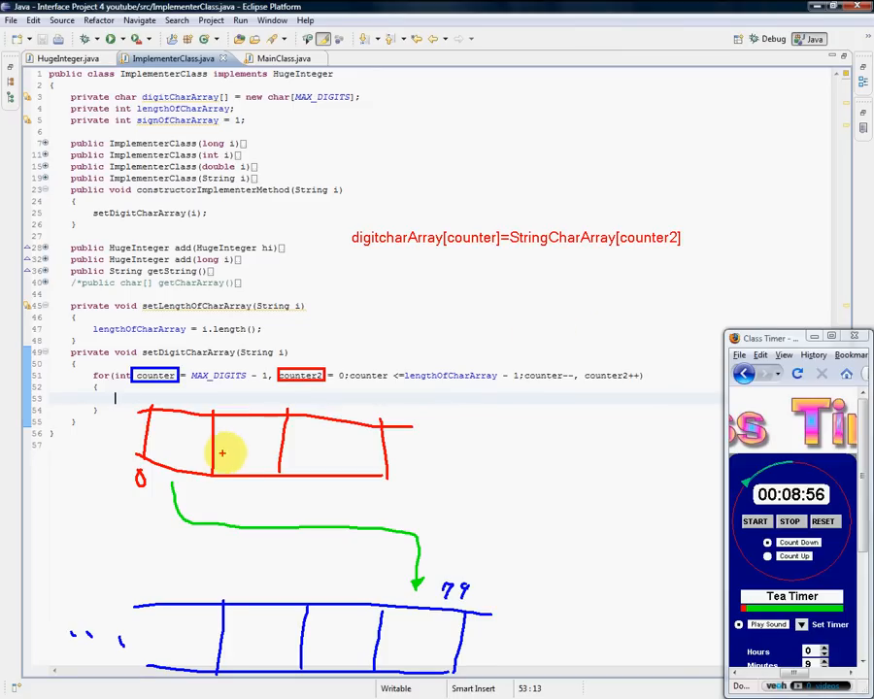
pyautogui.moveTo(227, 497)
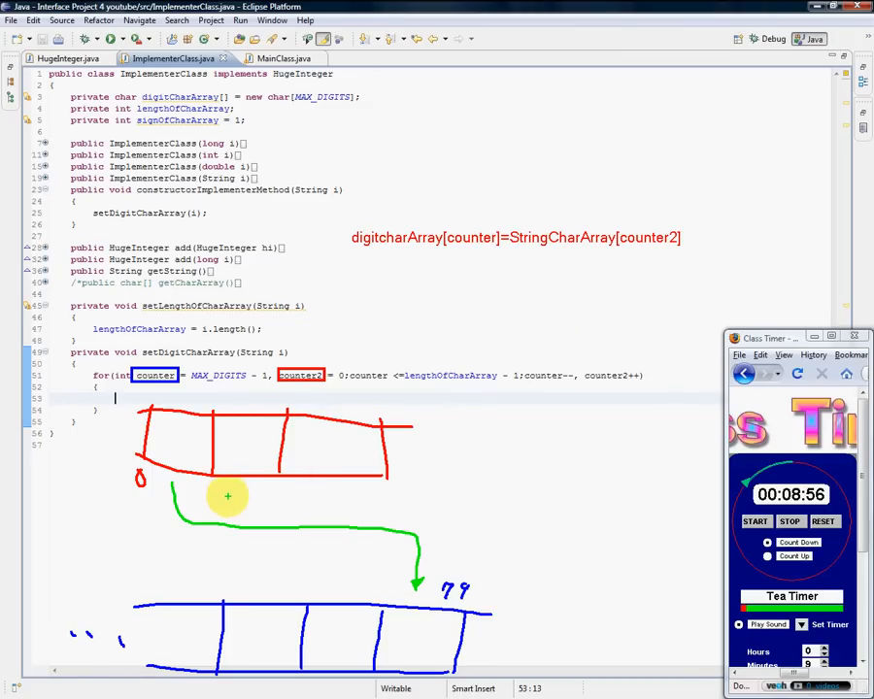
pyautogui.moveTo(229, 497); pyautogui.dragTo(334, 567)
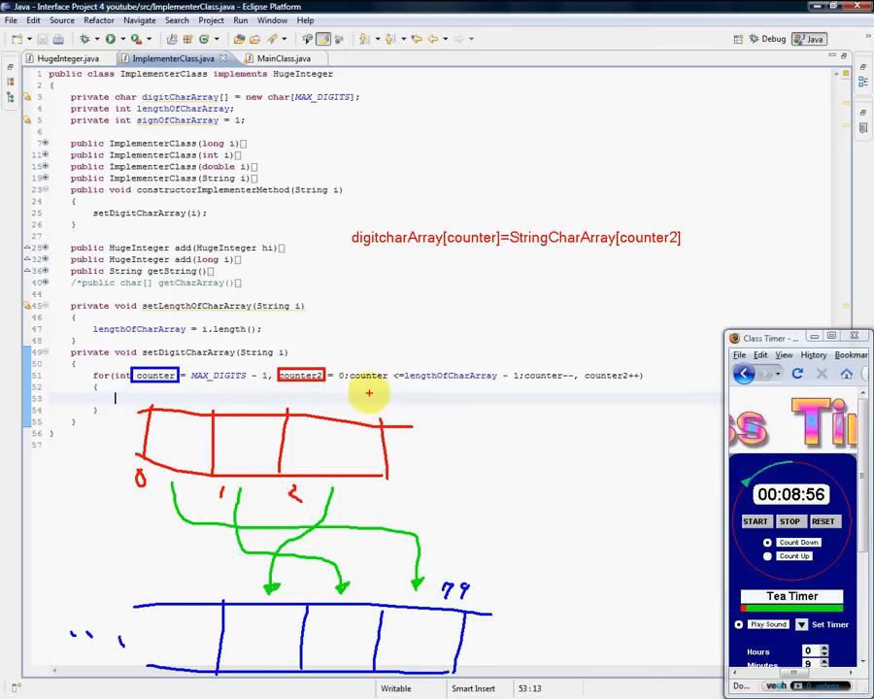
pyautogui.moveTo(384, 590)
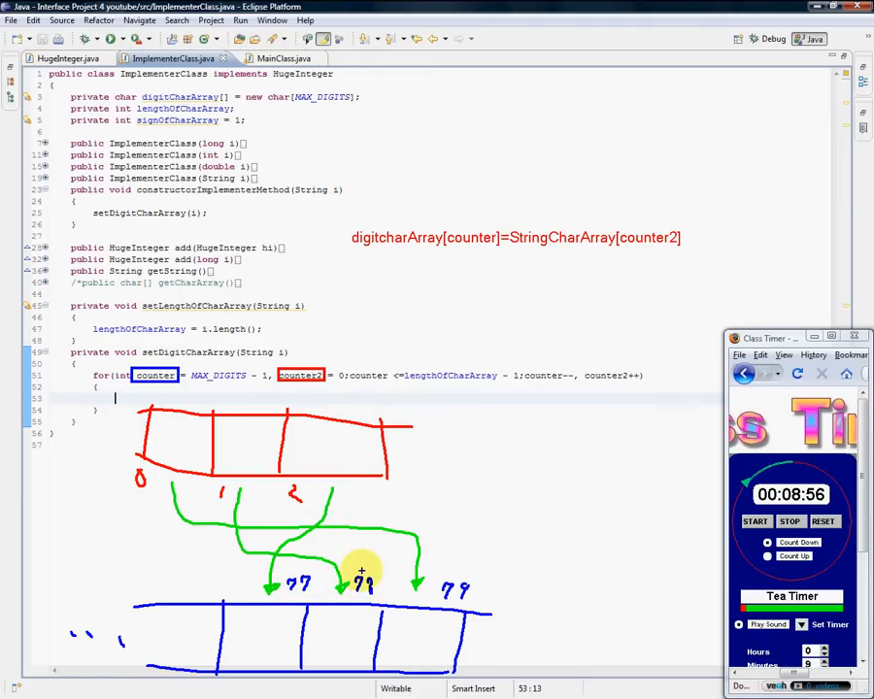
pyautogui.moveTo(404, 514)
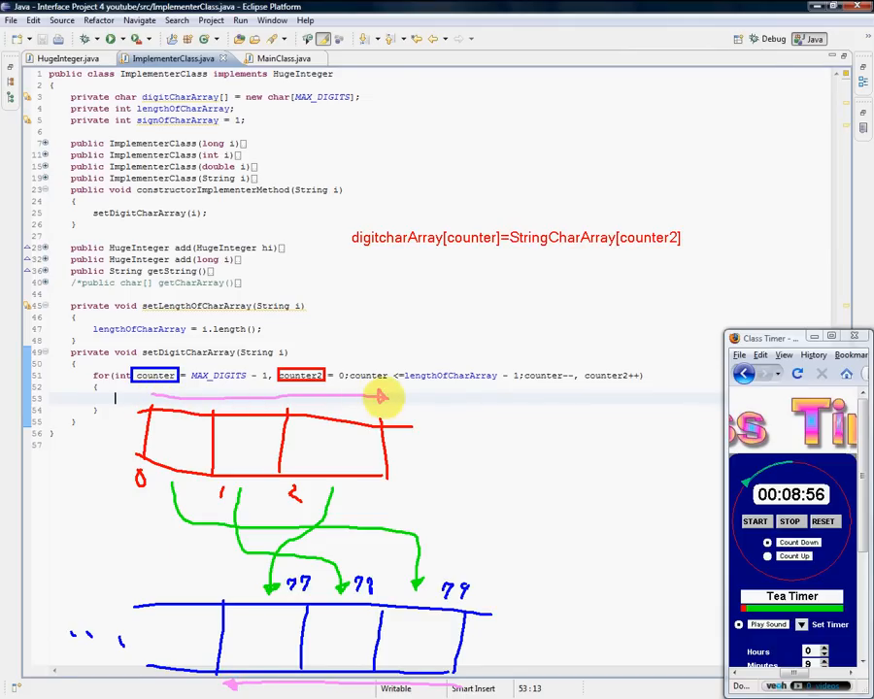
pyautogui.moveTo(386, 398)
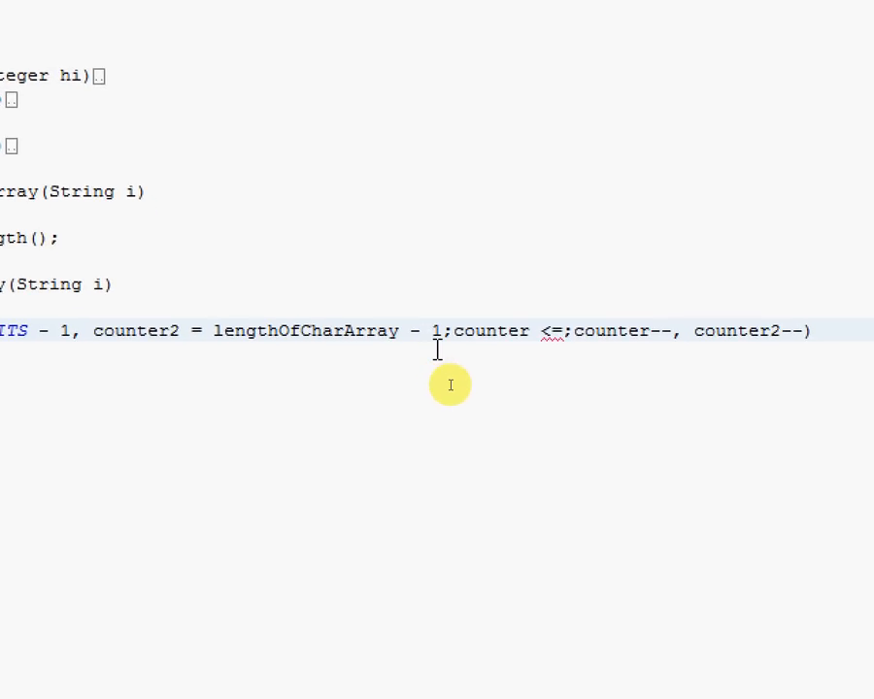
# Complete the for loop condition as counter <= 0.
pyautogui.write('0')
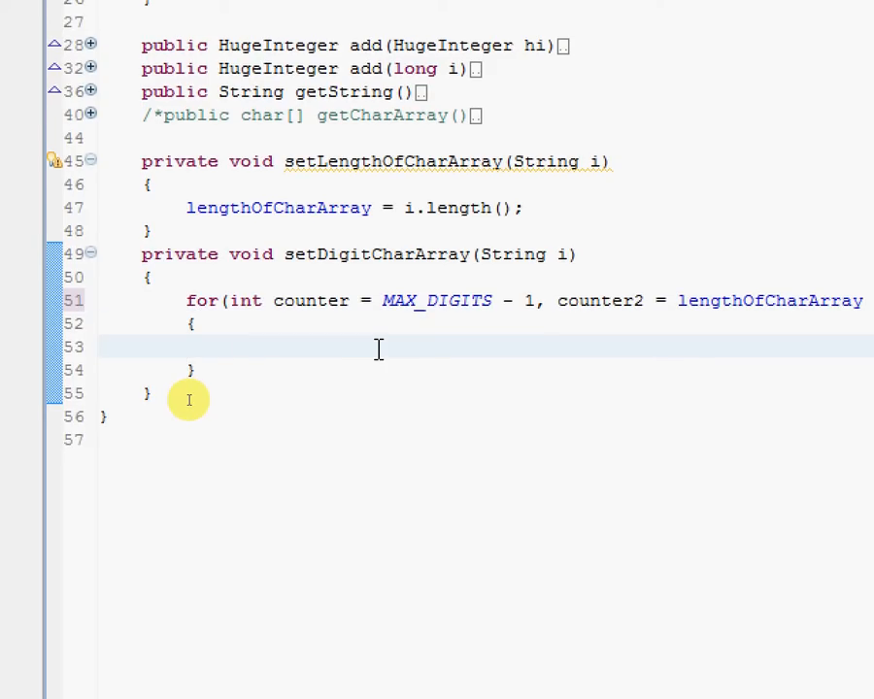
# Begin the loop body with digitCharArray[counter] after checking the field name.
pyautogui.click(229, 345)
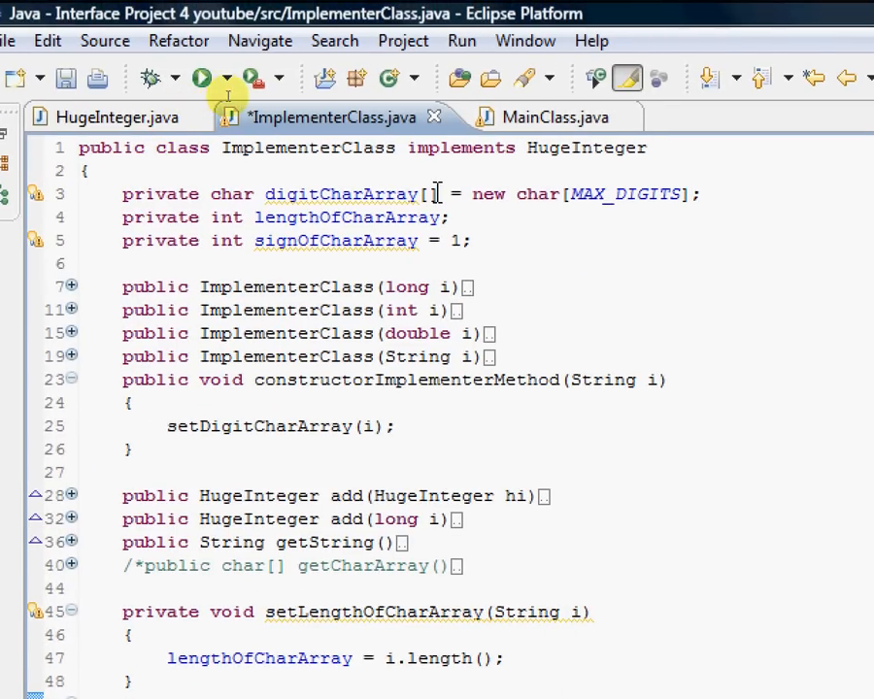
pyautogui.doubleClick(340, 194)
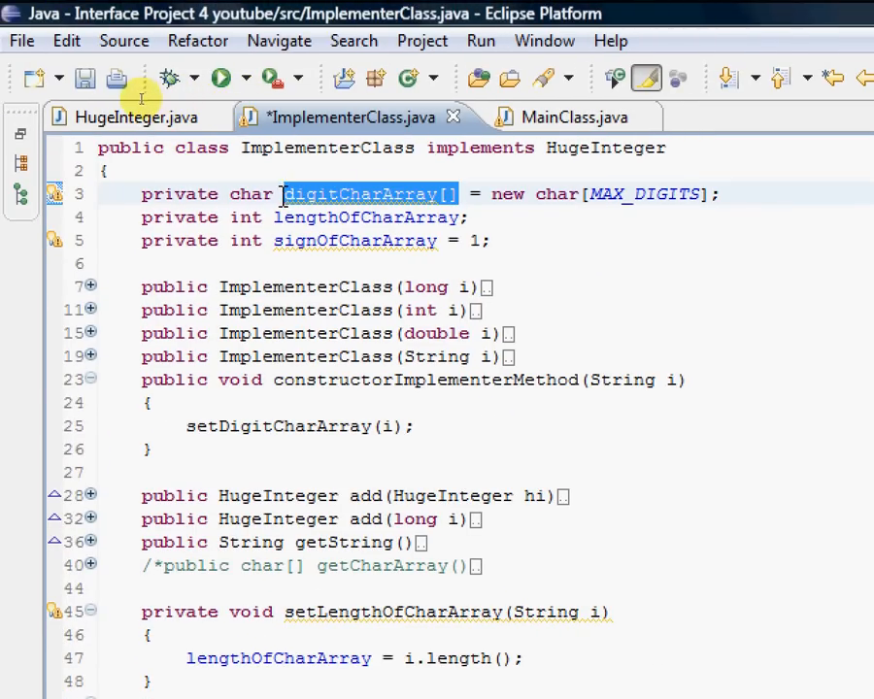
pyautogui.scroll(-3)
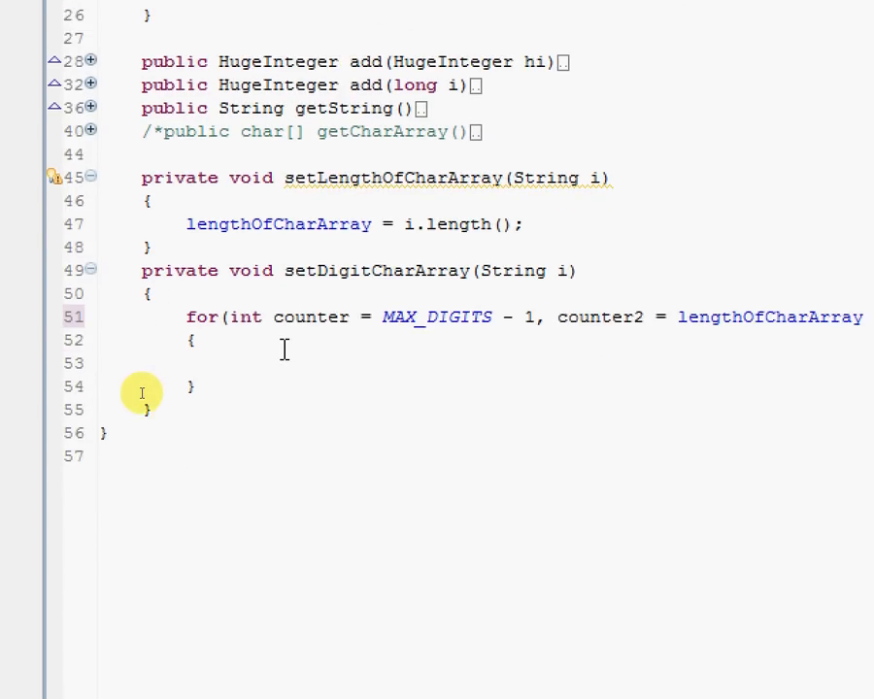
pyautogui.write('digitCharArray[')
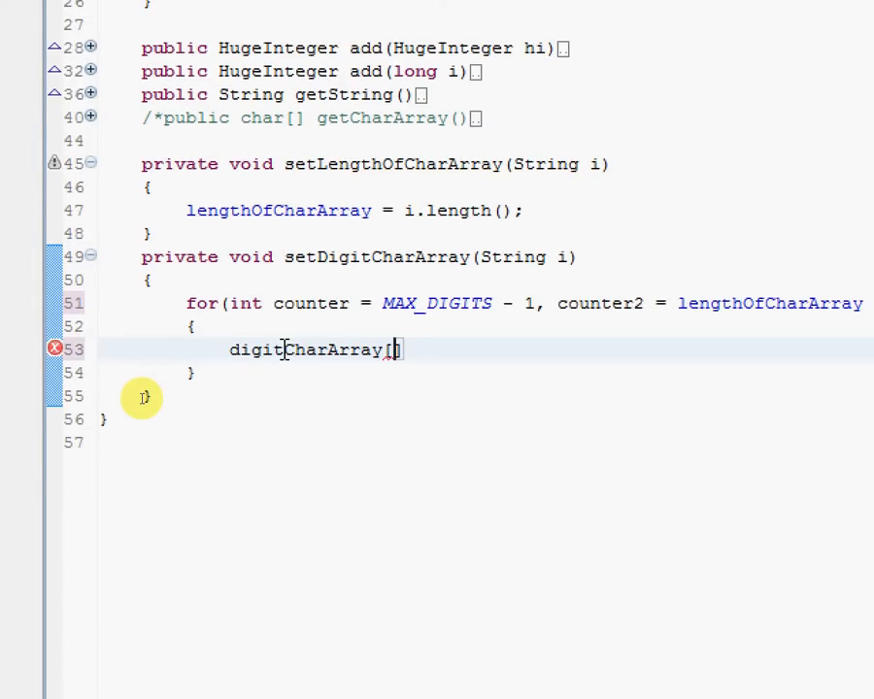
pyautogui.write('counter')
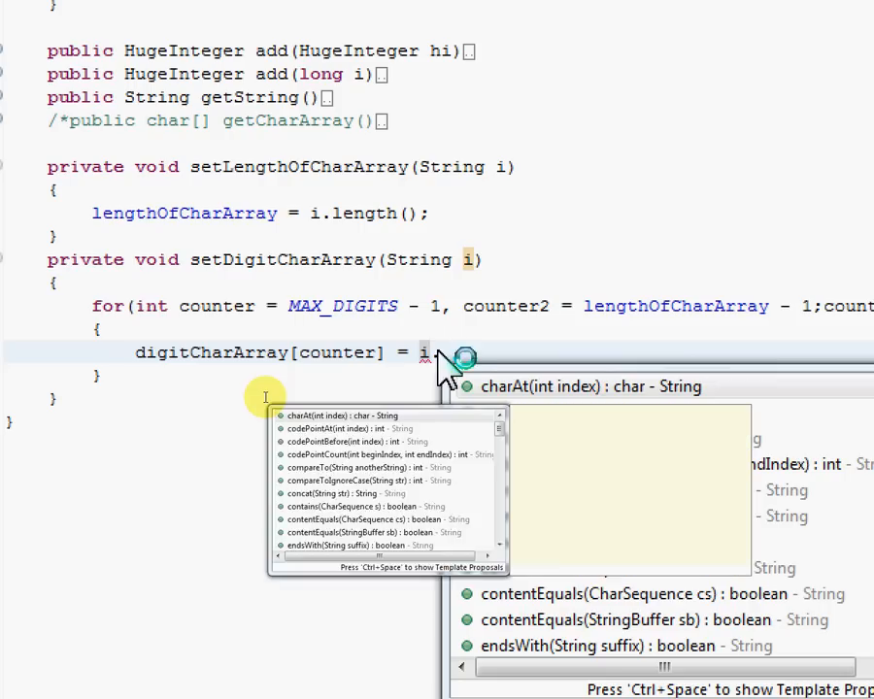
# Assign i.charAt(counter2) to it, picking charAt from content assist.
pyautogui.write('char')
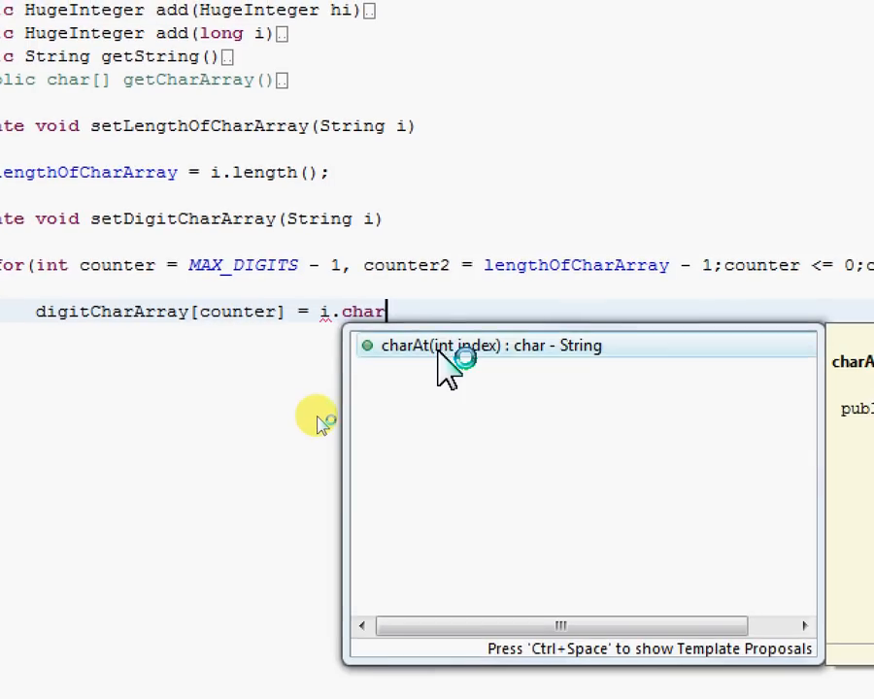
pyautogui.click(458, 345)
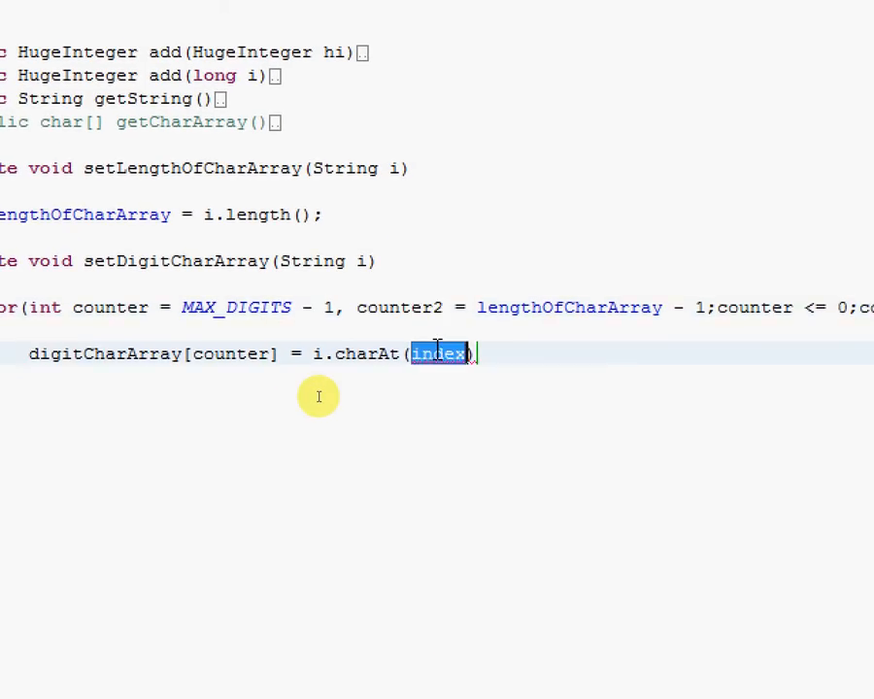
pyautogui.write('counter2')
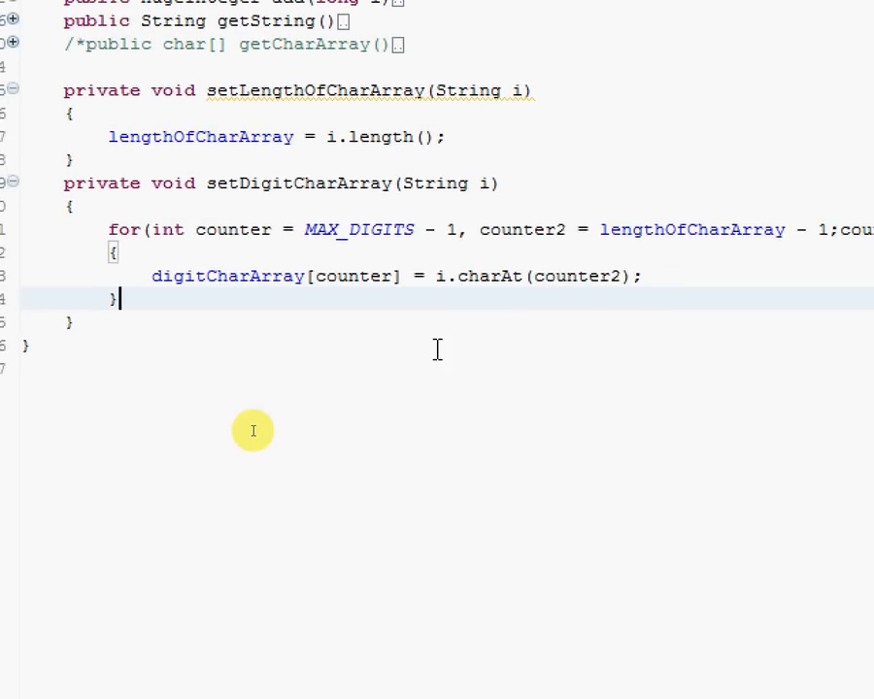
pyautogui.scroll(-3)
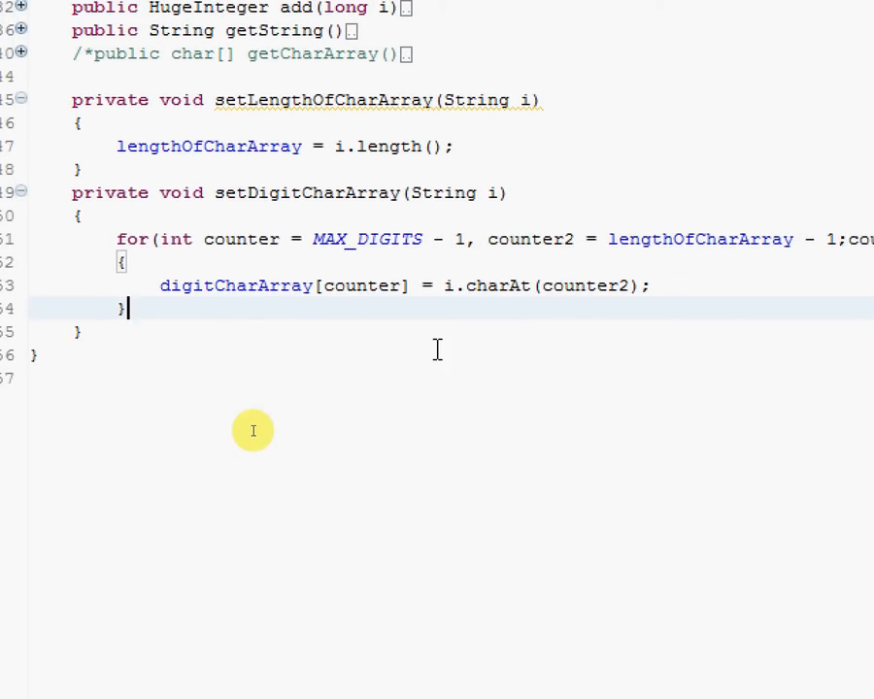
pyautogui.scroll(-3)
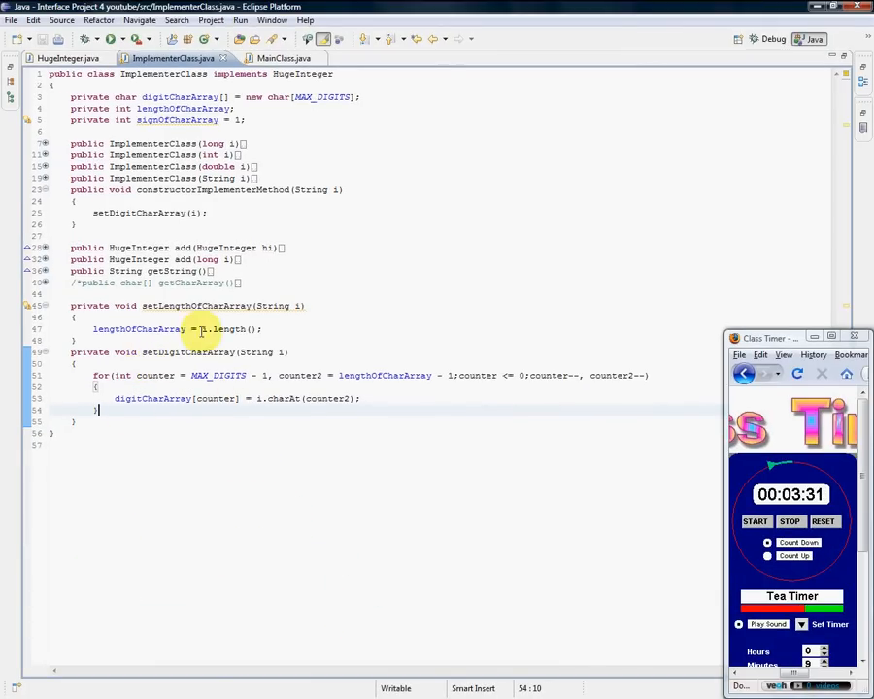
pyautogui.moveTo(233, 307)
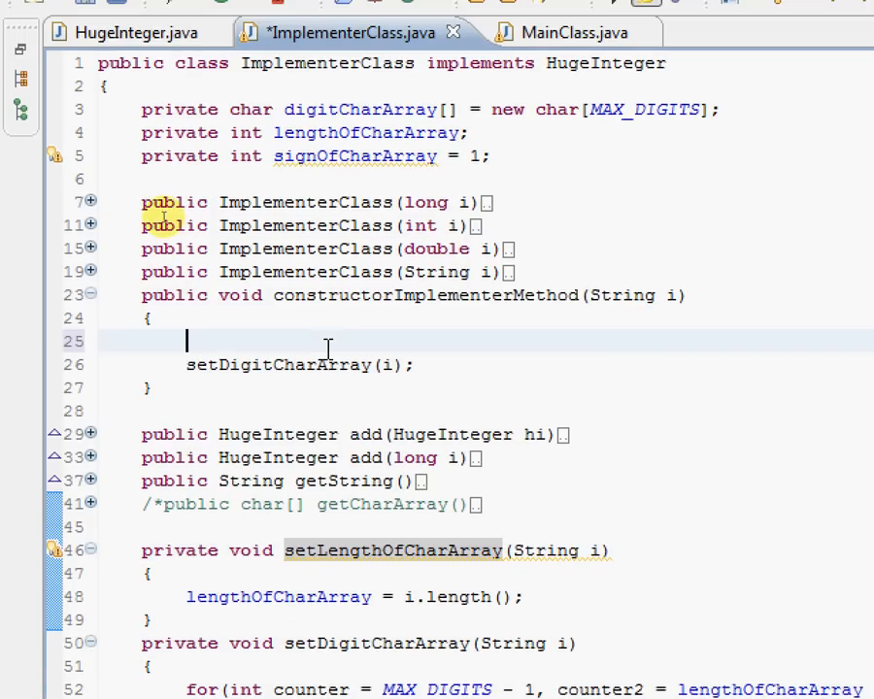
# Add setLengthOfCharArray(i); above setDigitCharArray(i), then view MainClass.
pyautogui.write('setLengthOfCharArray(')
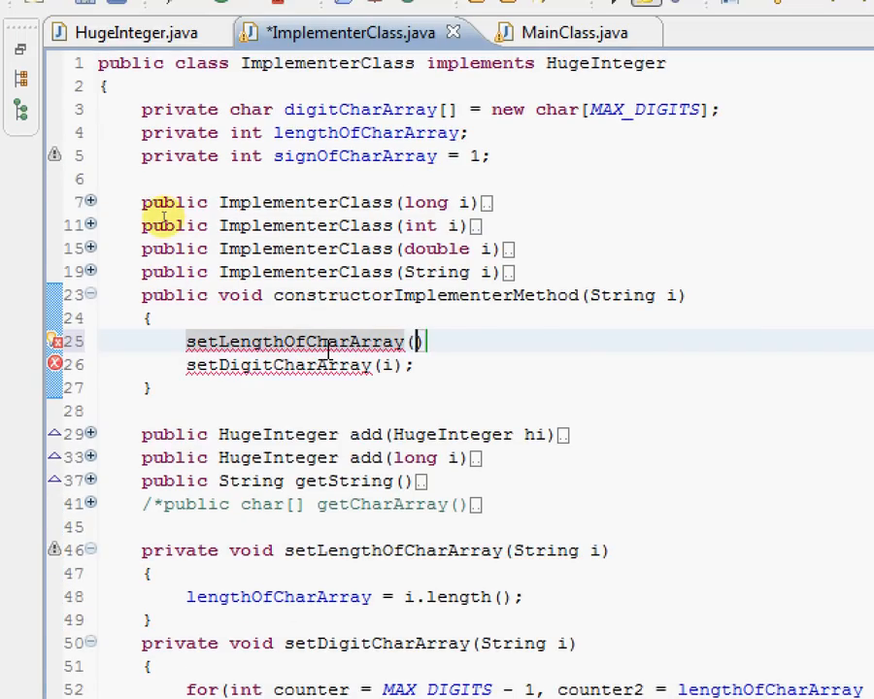
pyautogui.write('i')
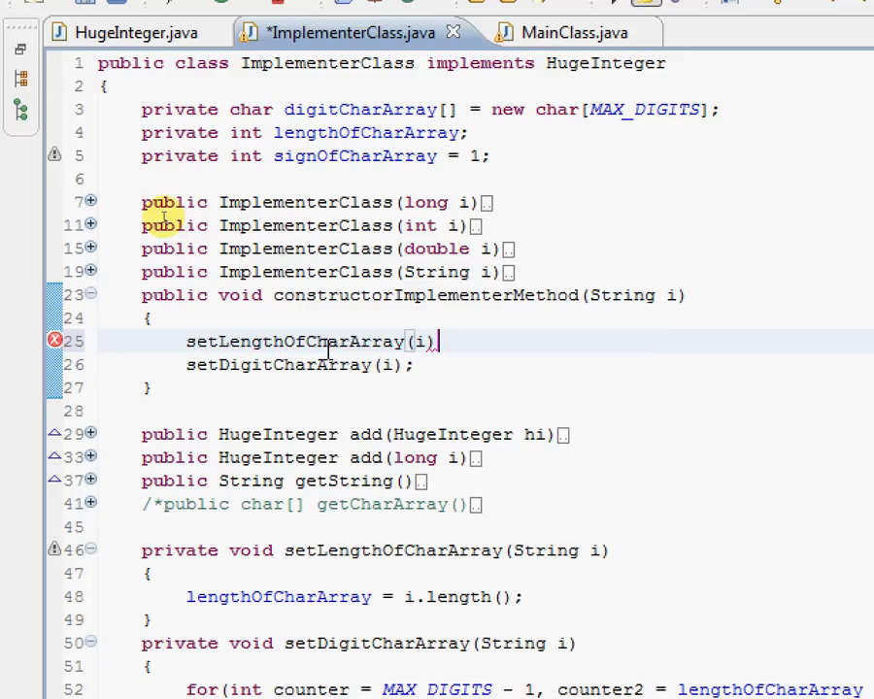
pyautogui.write(';')
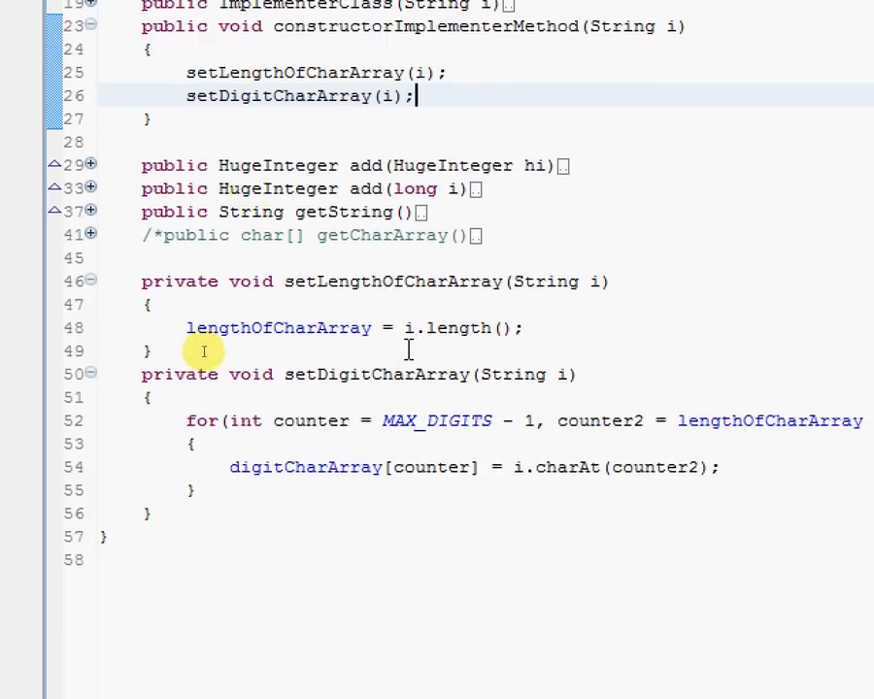
pyautogui.click(419, 116)
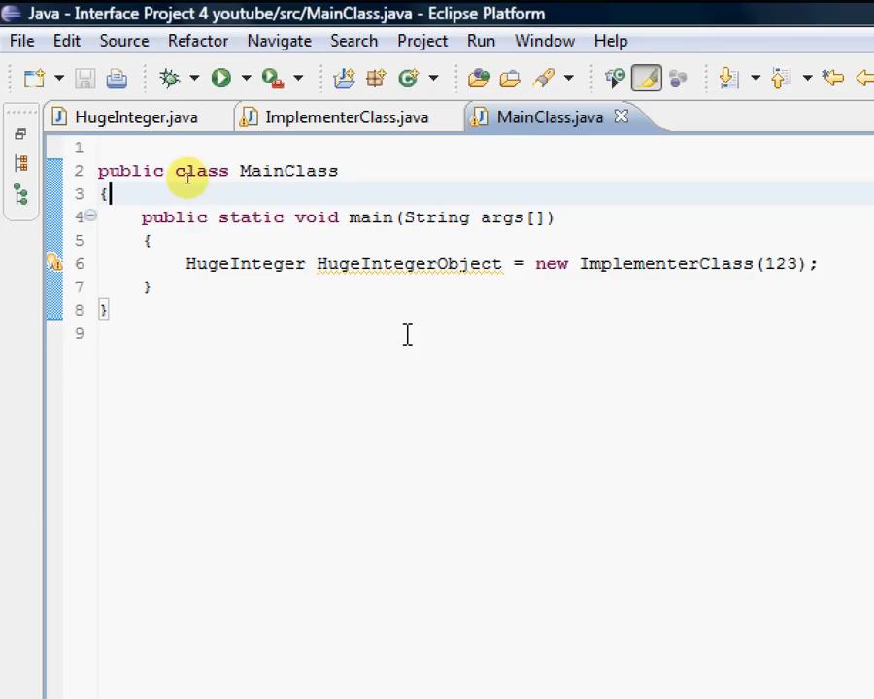
pyautogui.moveTo(420, 334)
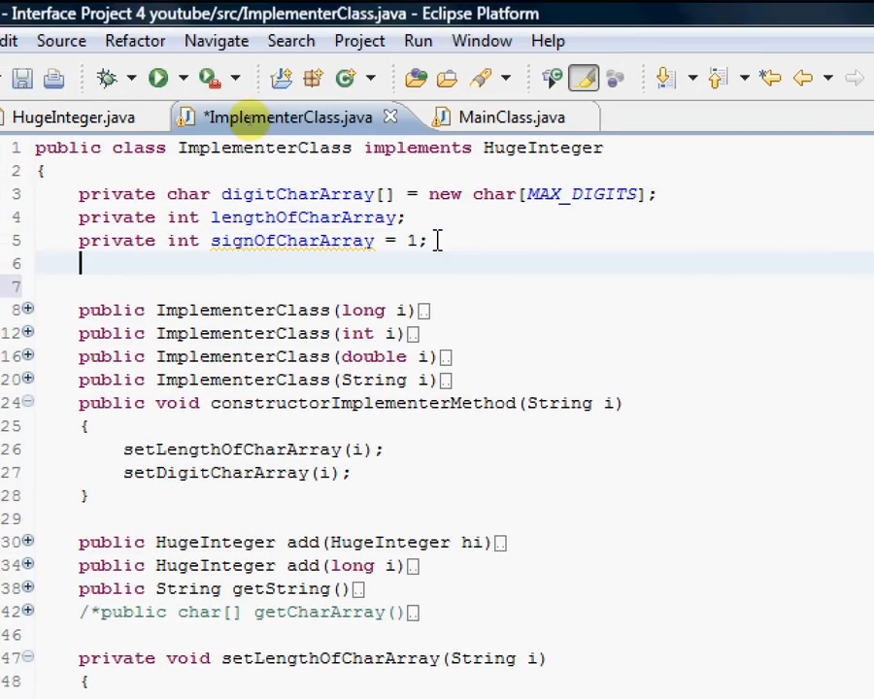
# Declare private boolean debug = false beneath signOfCharArray.
pyautogui.write('private')
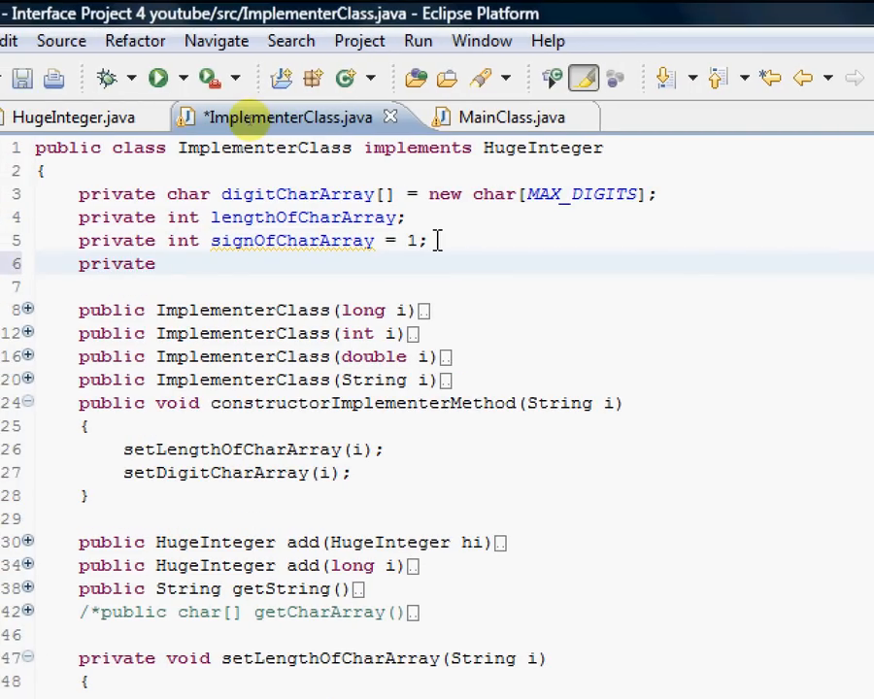
pyautogui.write('oo')
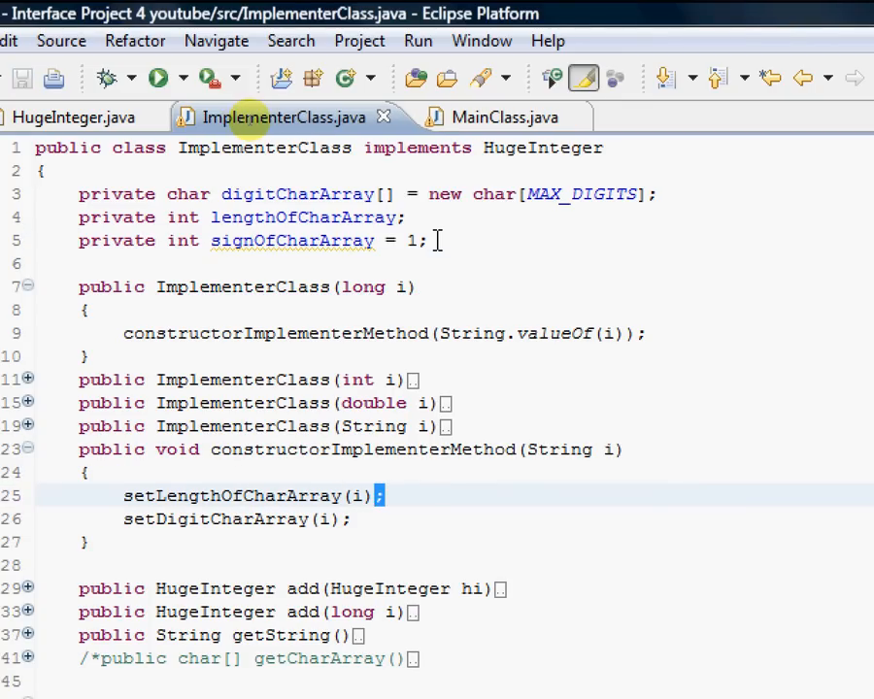
pyautogui.write('p')
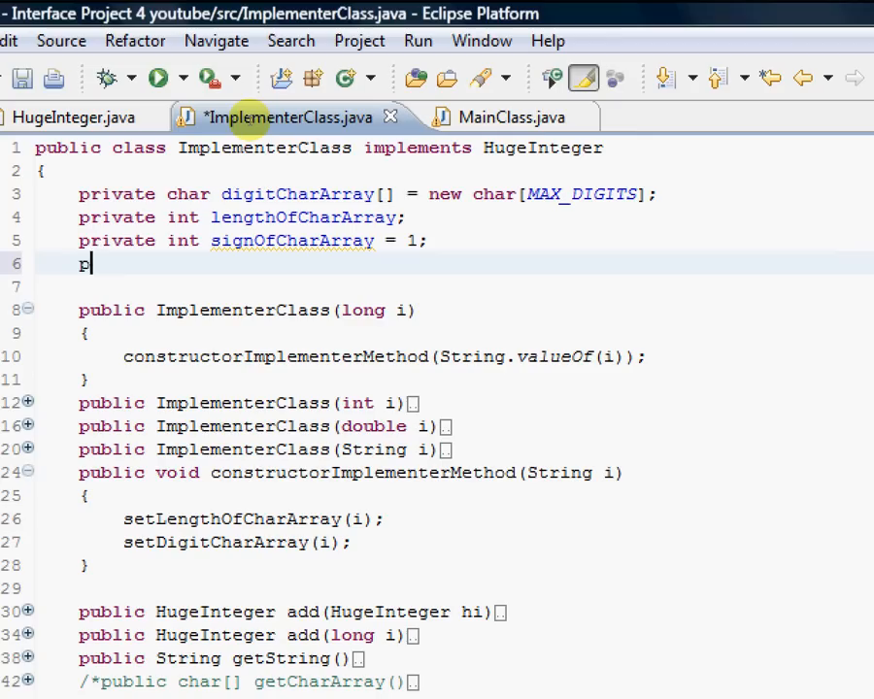
pyautogui.write('rivate boolean')
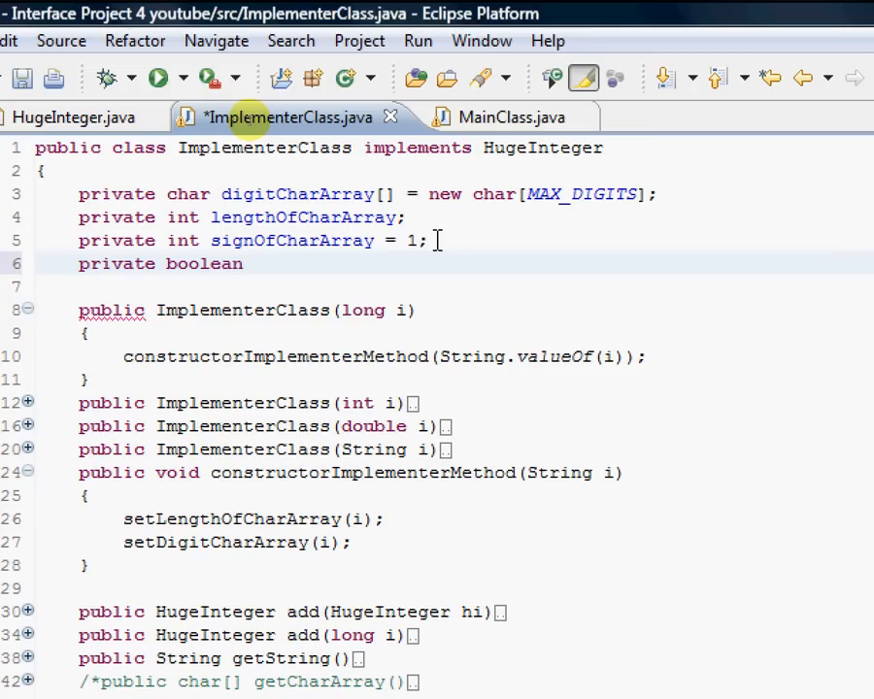
pyautogui.write('debug')
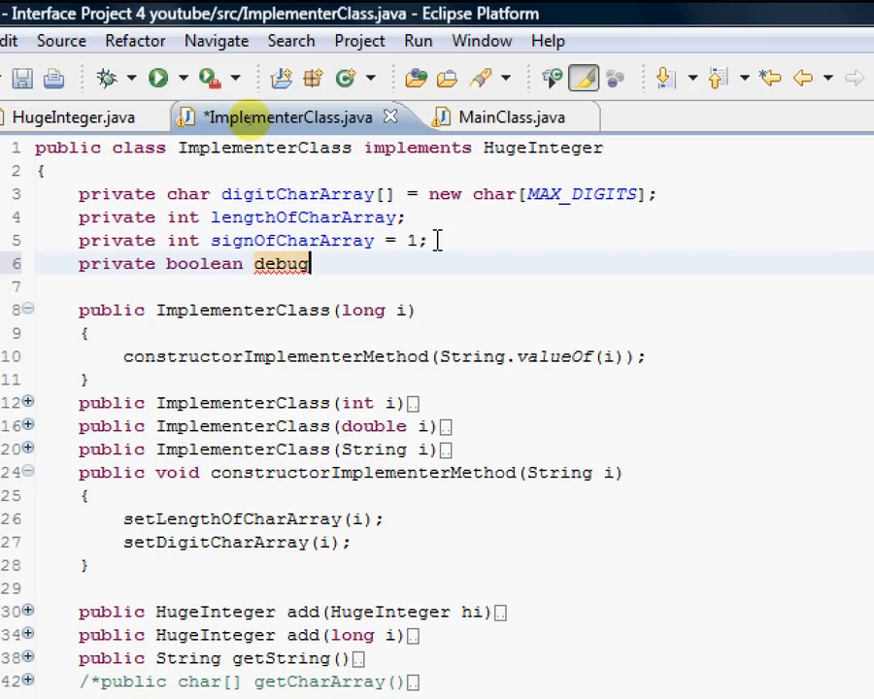
pyautogui.write('= false;')
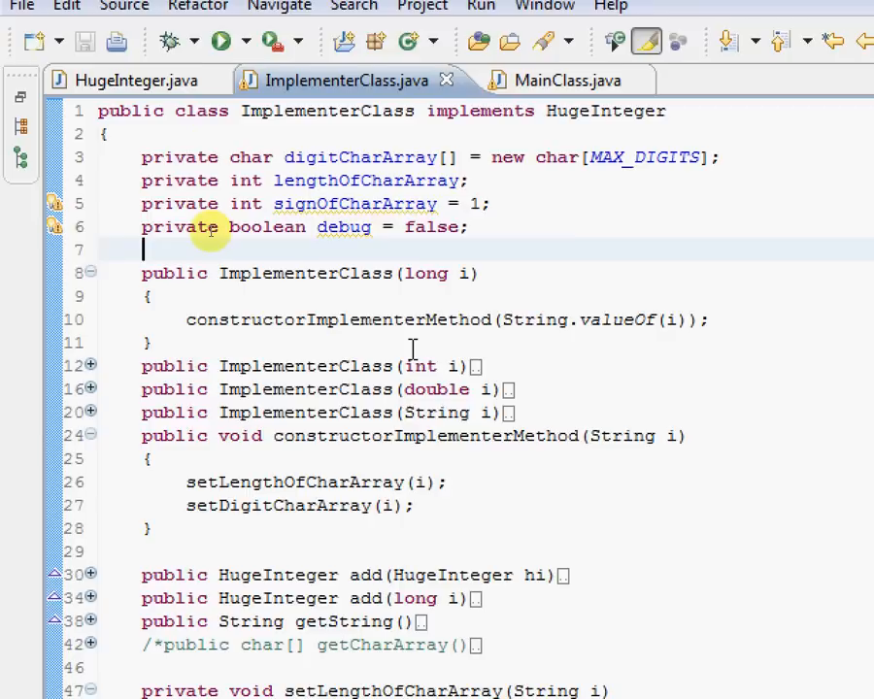
pyautogui.scroll(-3)
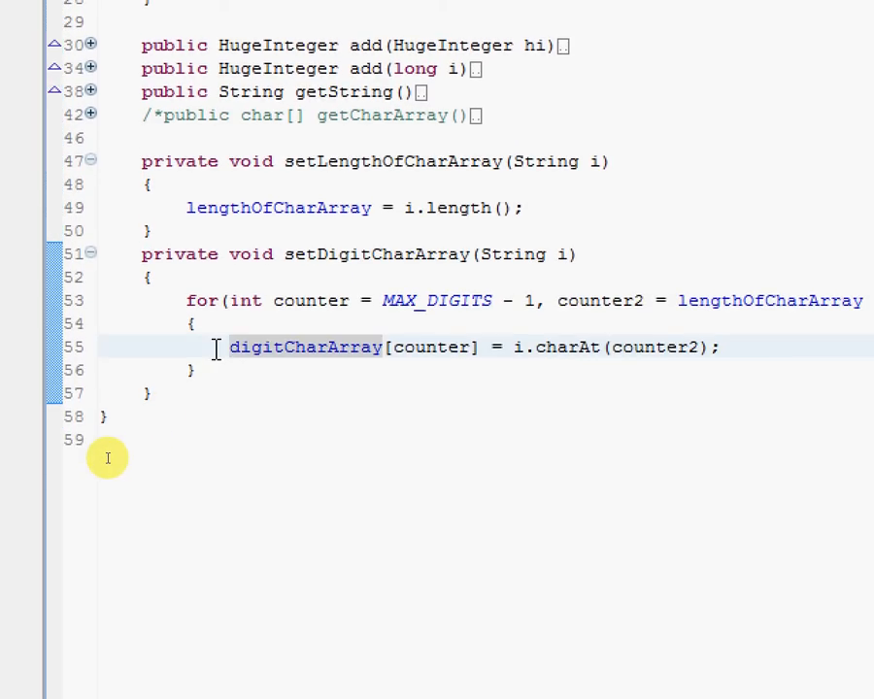
# Start a System.out.println printing "DigitCharArray Position: " + counter in the loop.
pyautogui.write('Syste')
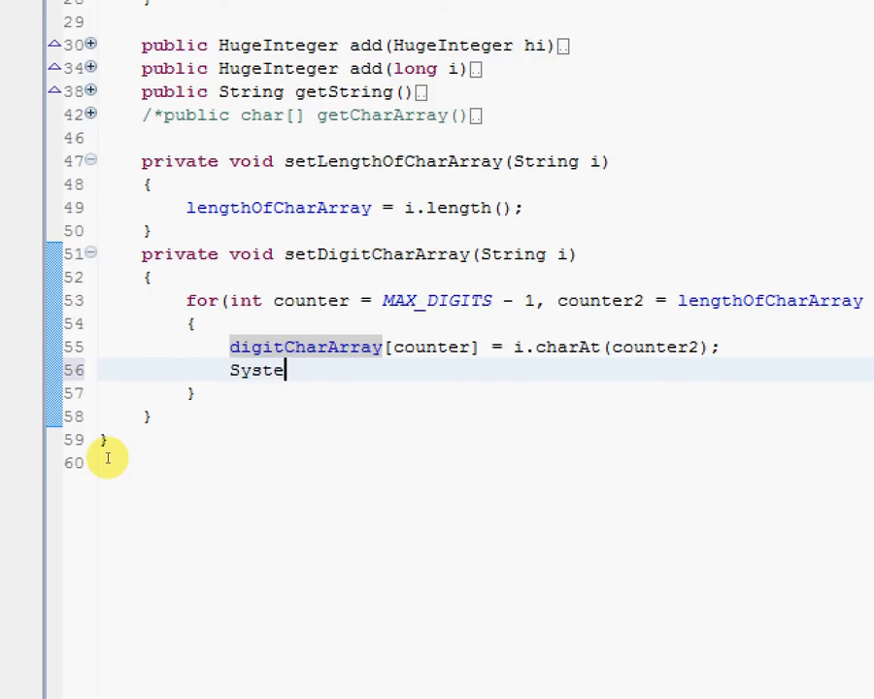
pyautogui.write('m.out.')
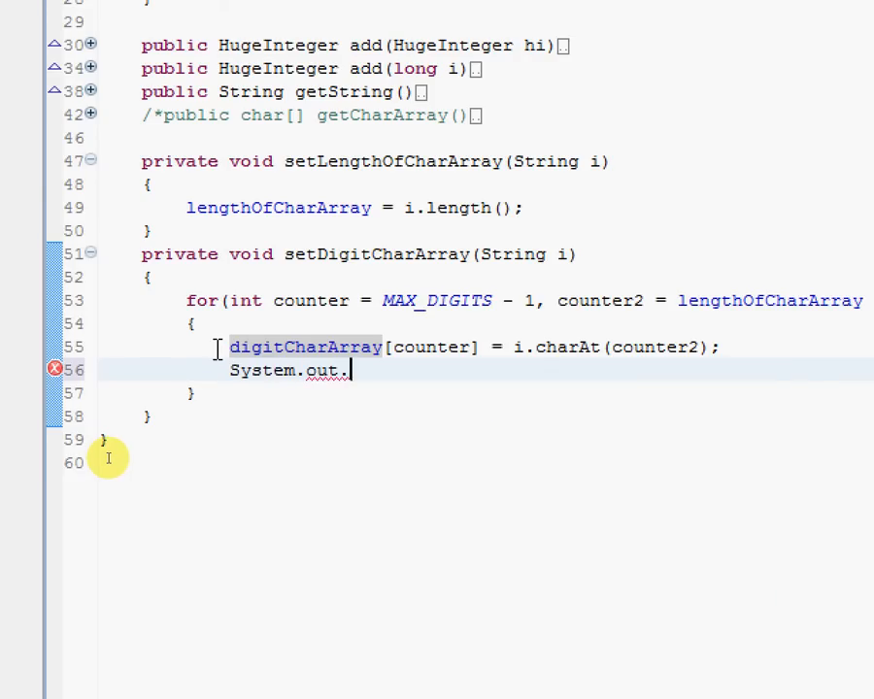
pyautogui.write('println(')
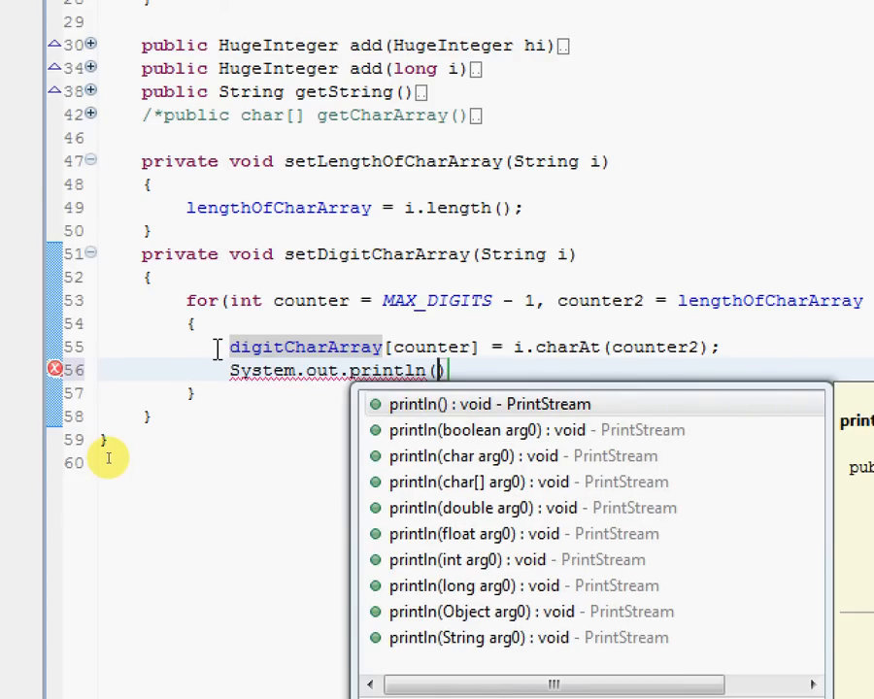
pyautogui.write('""')
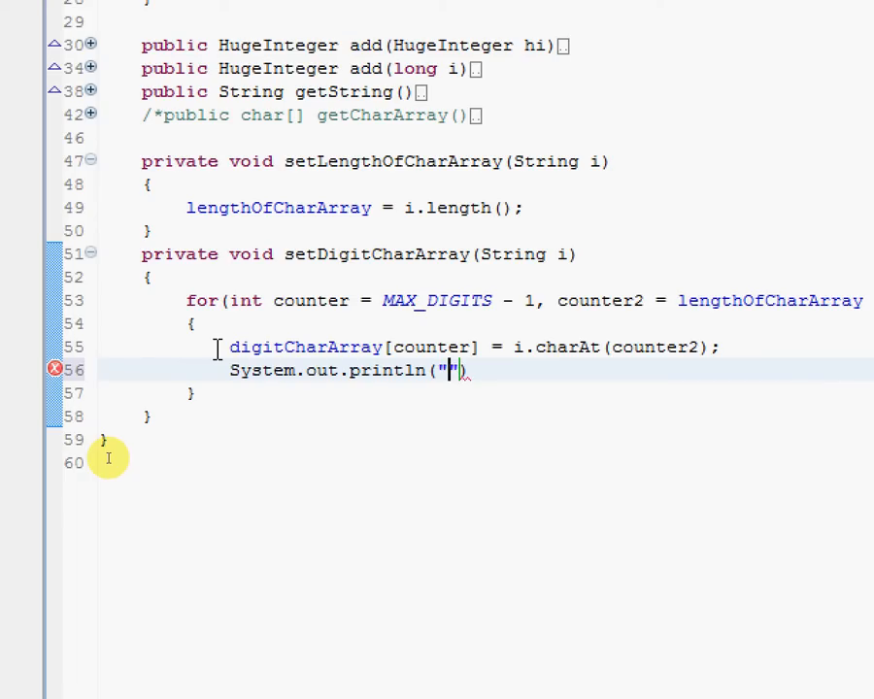
pyautogui.write('Di')
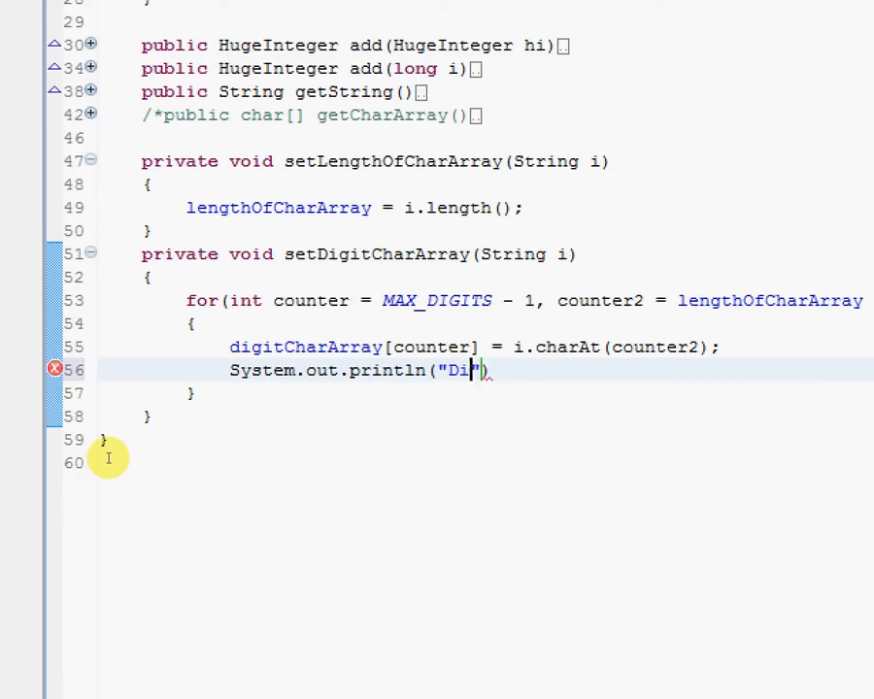
pyautogui.write('gitCharArray')
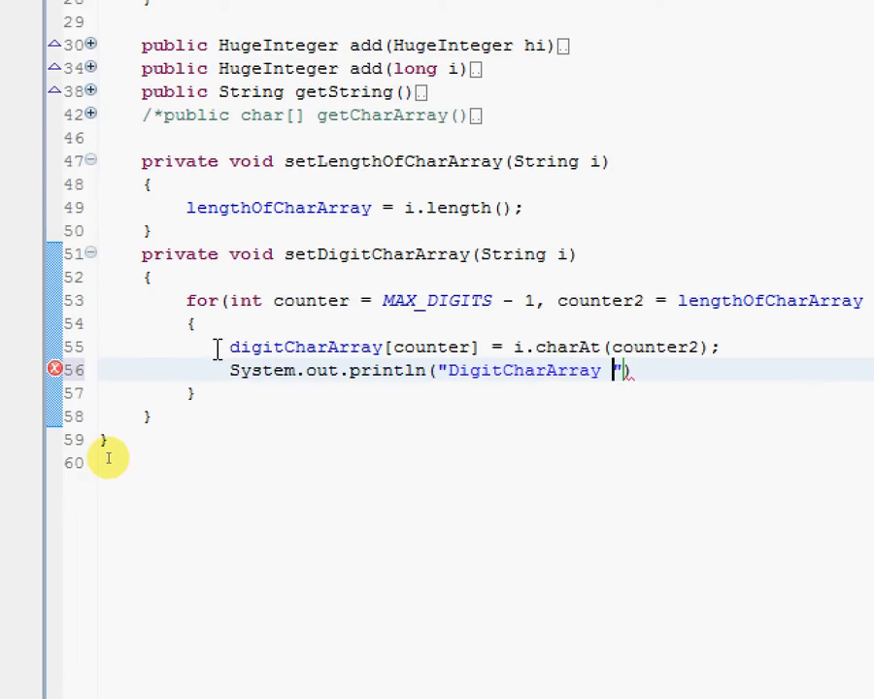
pyautogui.write('Position:')
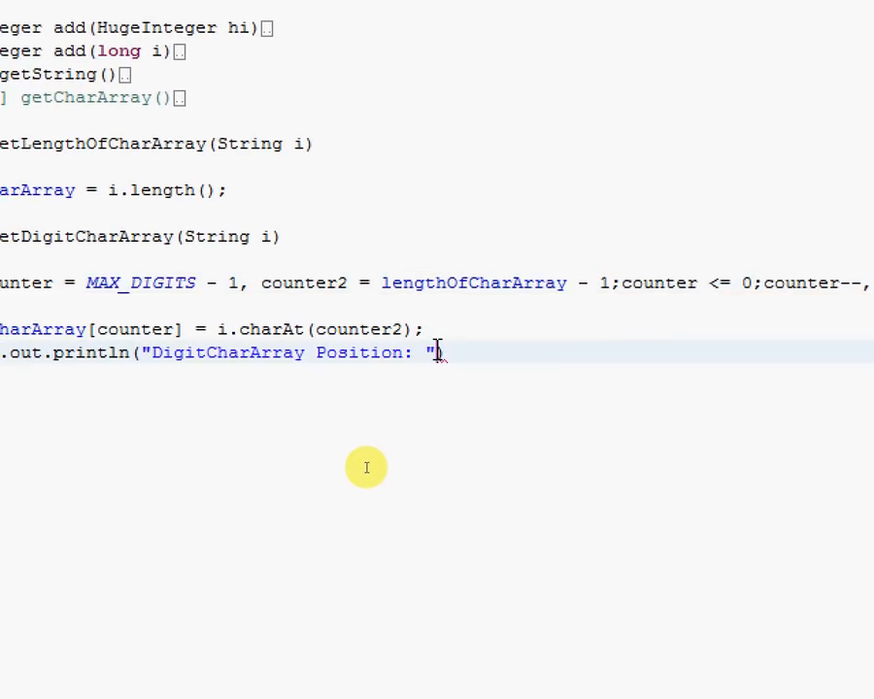
pyautogui.write('+ counter')
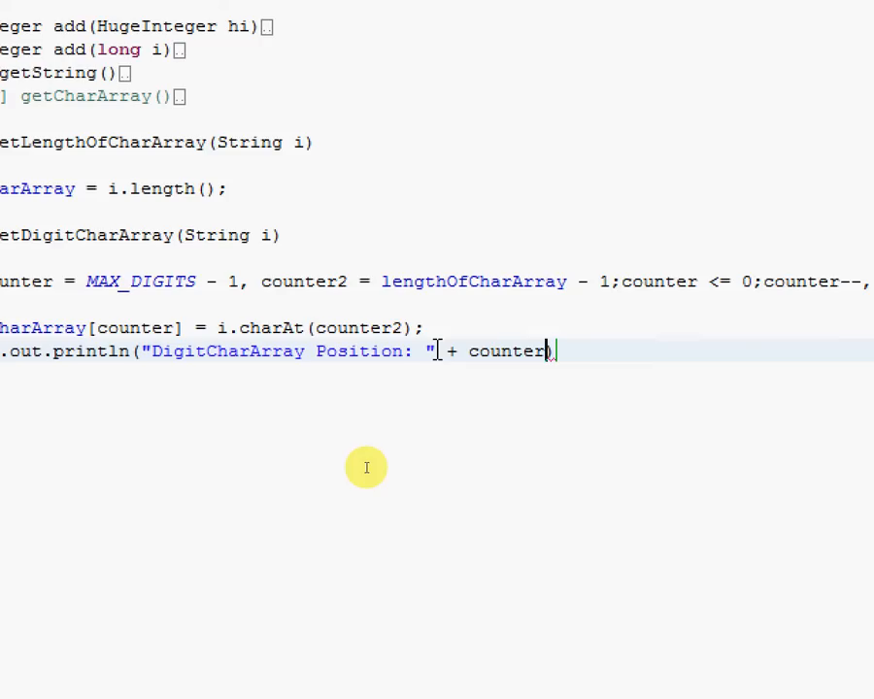
pyautogui.write('" "')
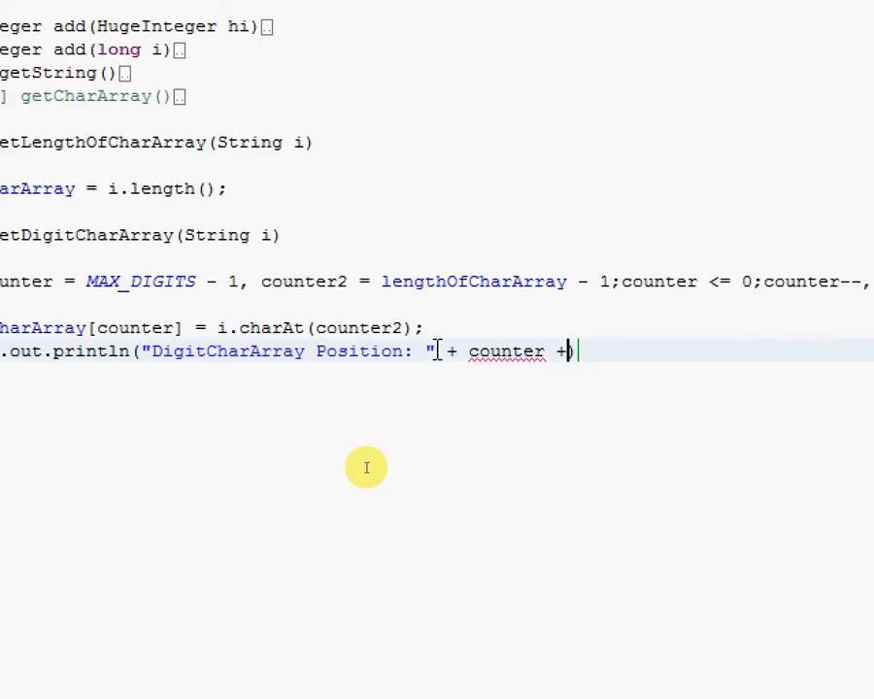
# Extend the print with ". Character: " + digitCharArray[counter] and attempt a run.
pyautogui.write('""')
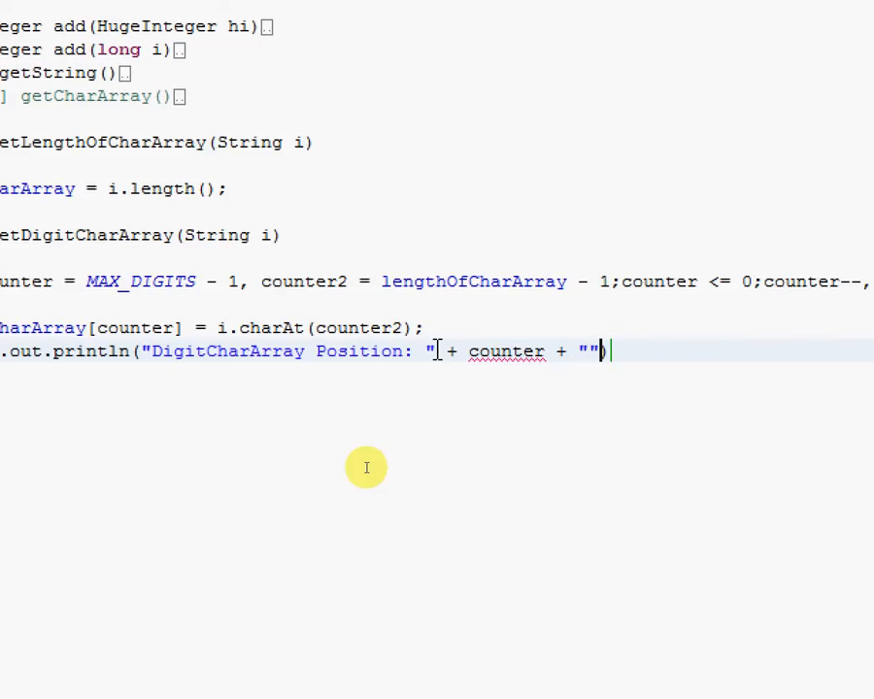
pyautogui.write('\\n')
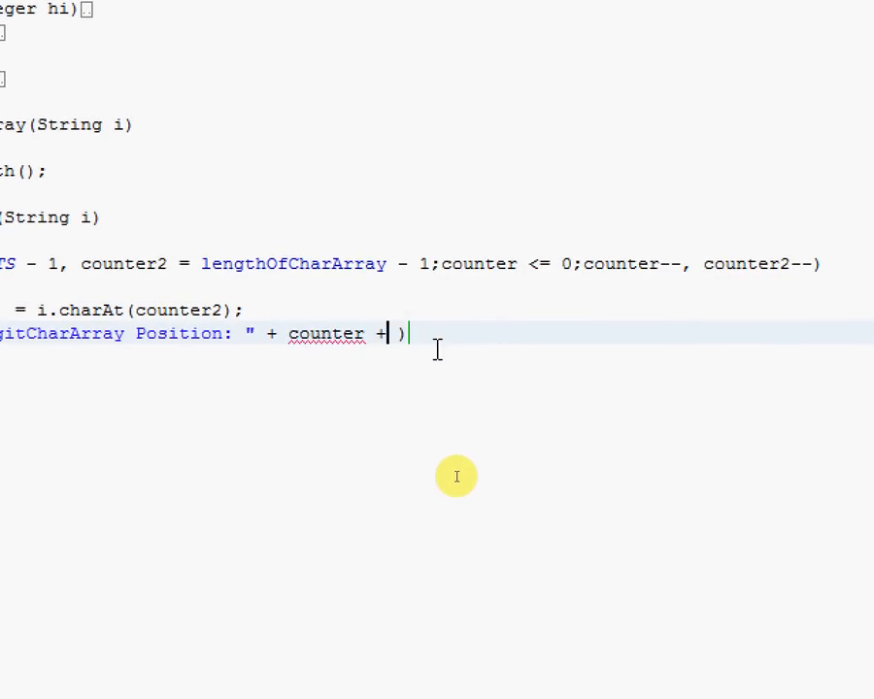
pyautogui.write('""')
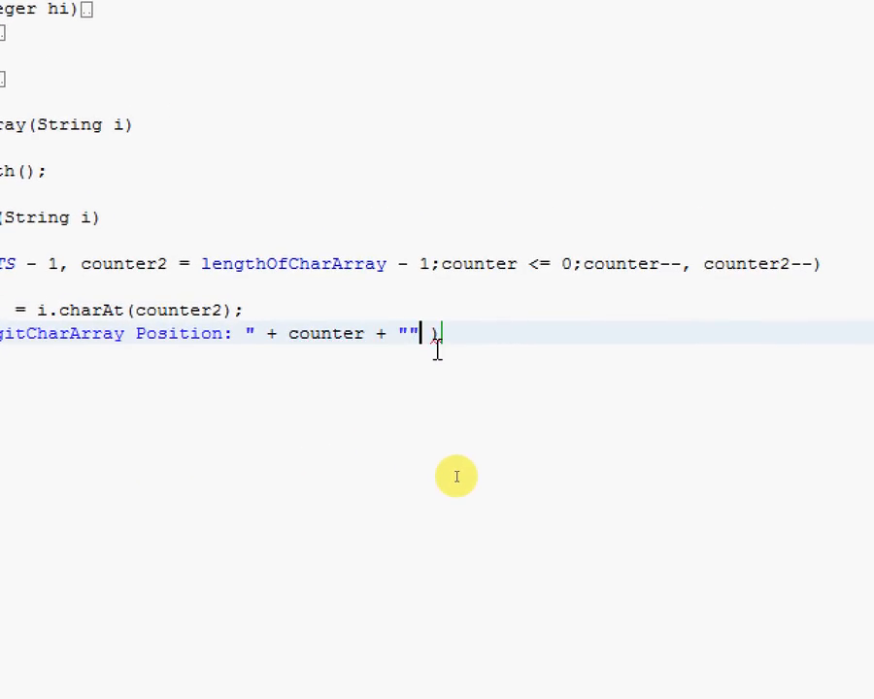
pyautogui.write('.')
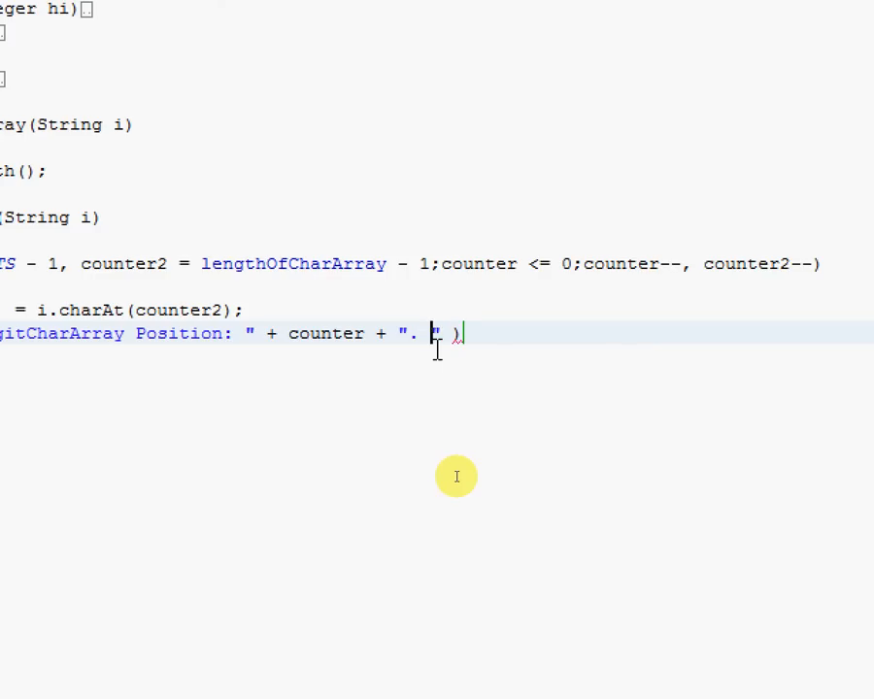
pyautogui.write('Character:')
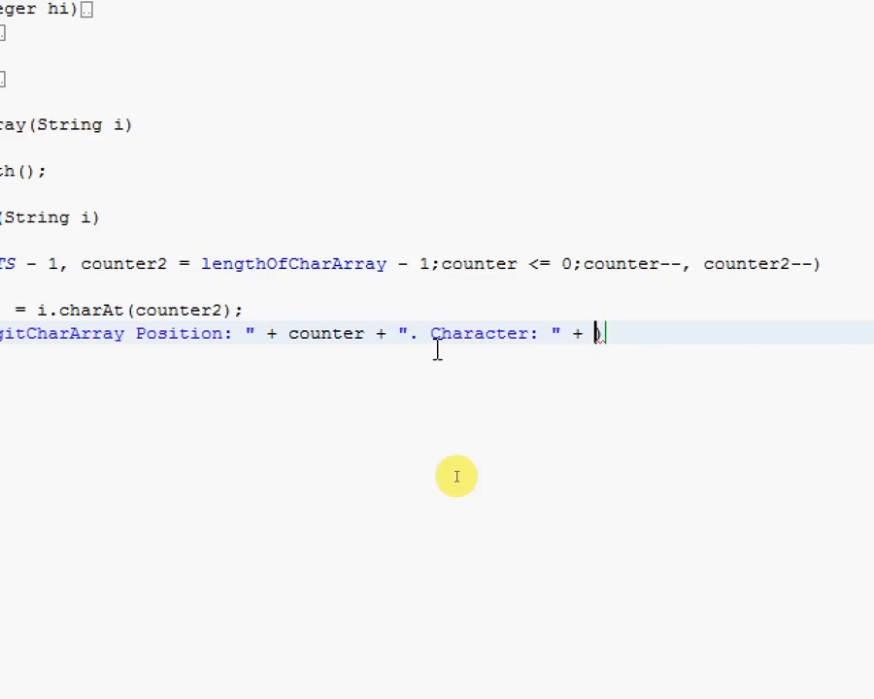
pyautogui.write('digitCharArray[counter])')
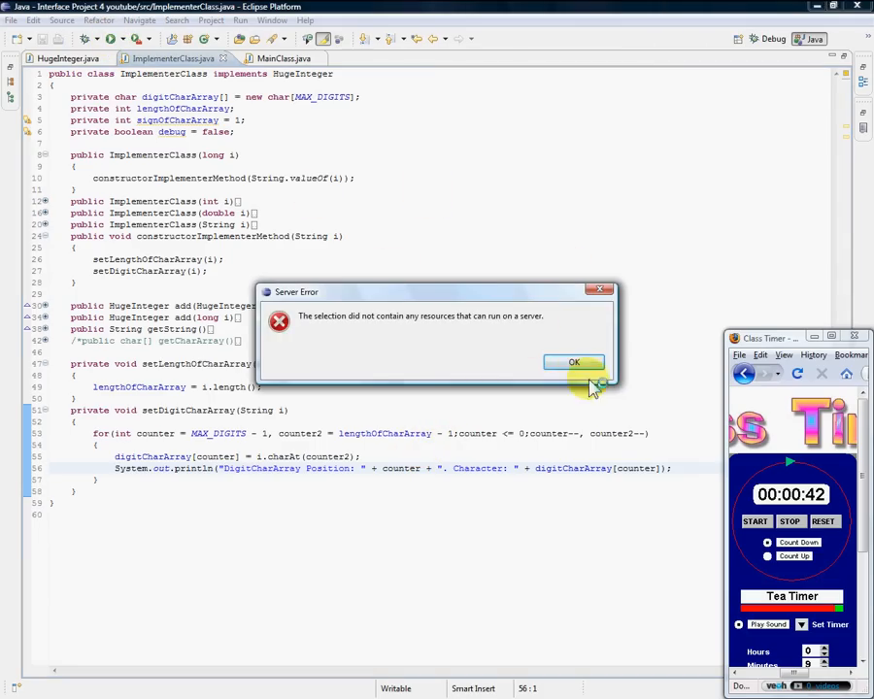
# Dismiss the Server Error dialog with OK.
pyautogui.click(575, 363)
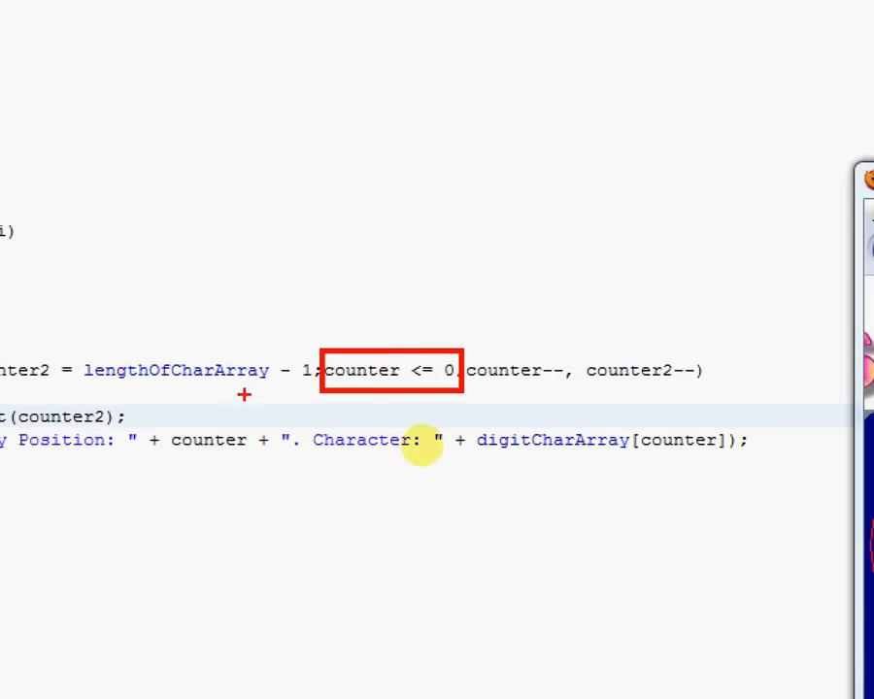
pyautogui.moveTo(379, 439)
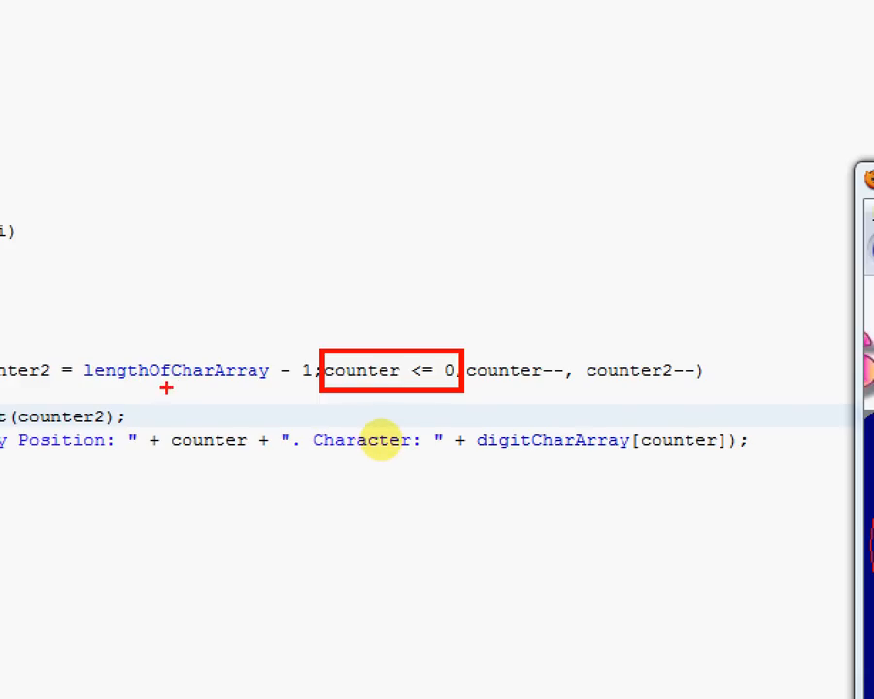
pyautogui.moveTo(528, 427)
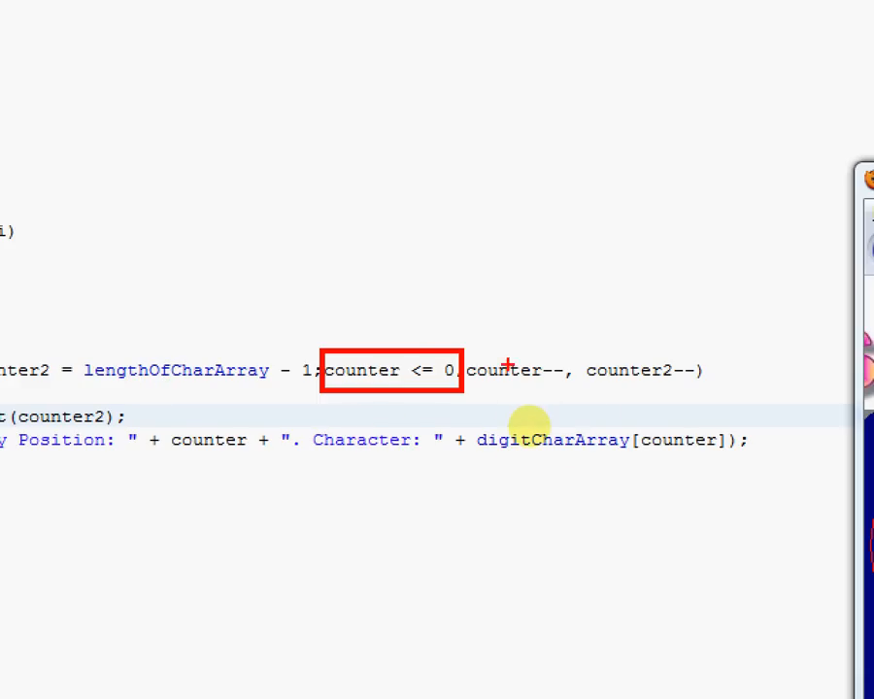